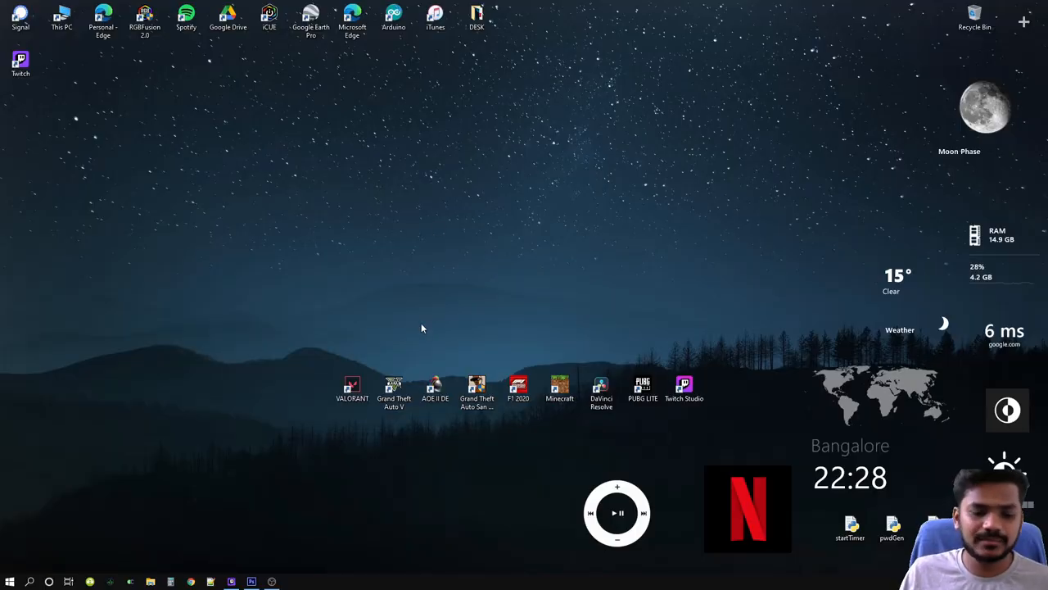
mouse_move(251, 497)
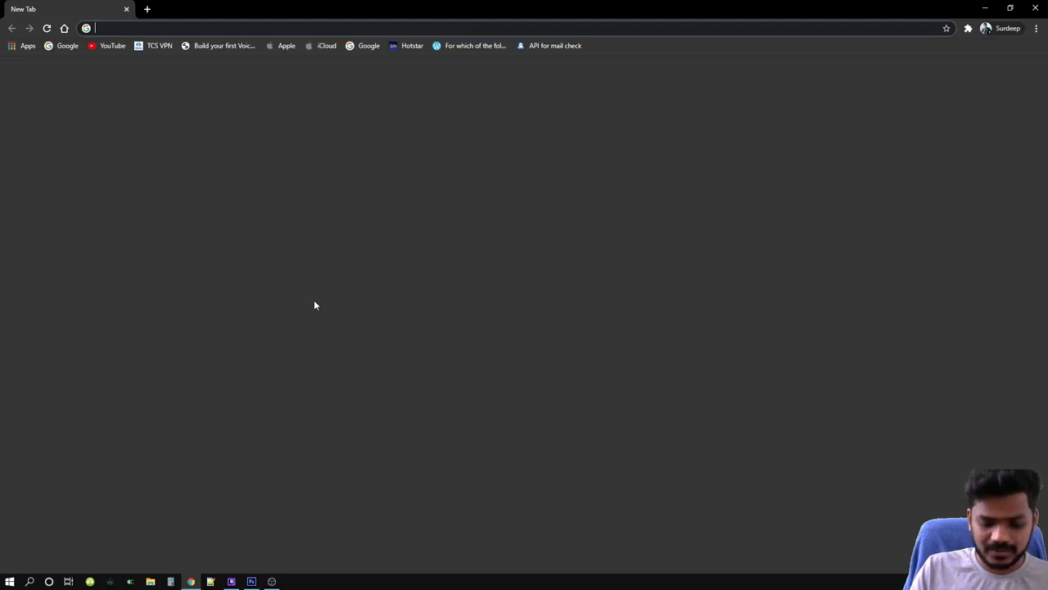
Search Google Images for 'youtube banner' and copy the channel art size guide image.
text(youtube banner)
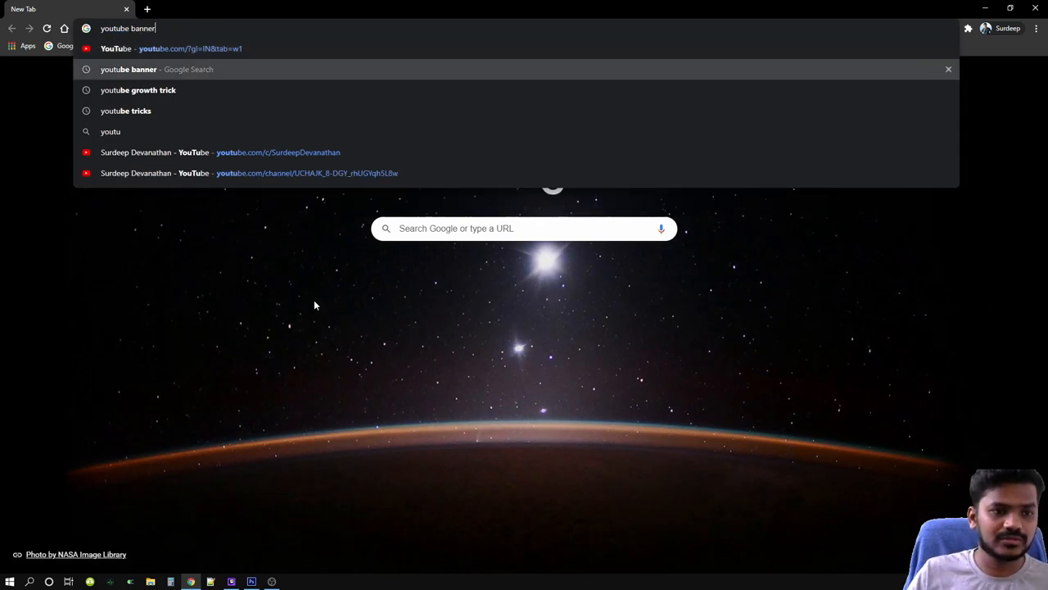
key(Return)
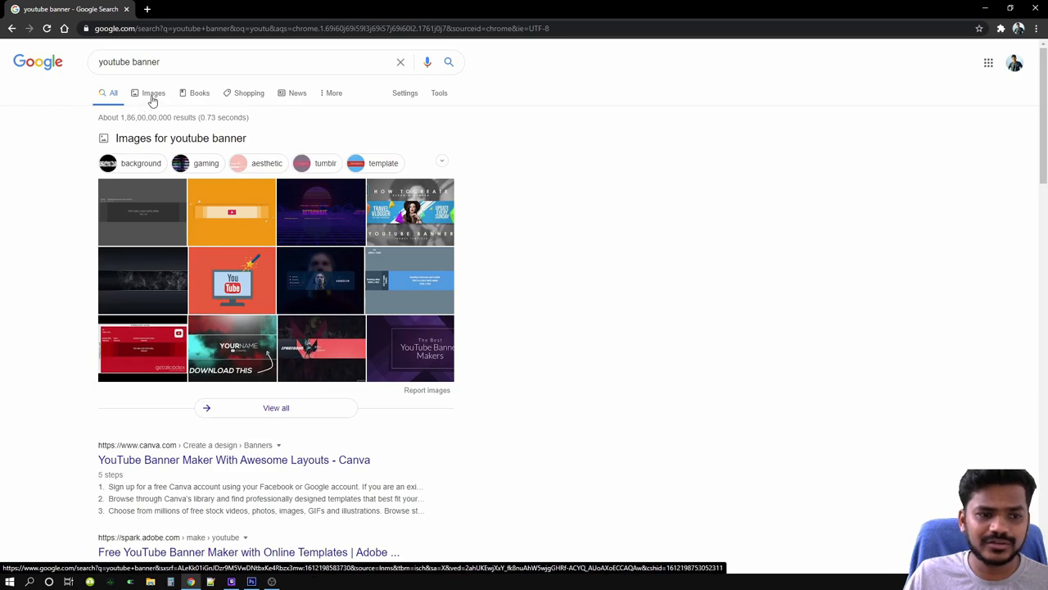
click(153, 93)
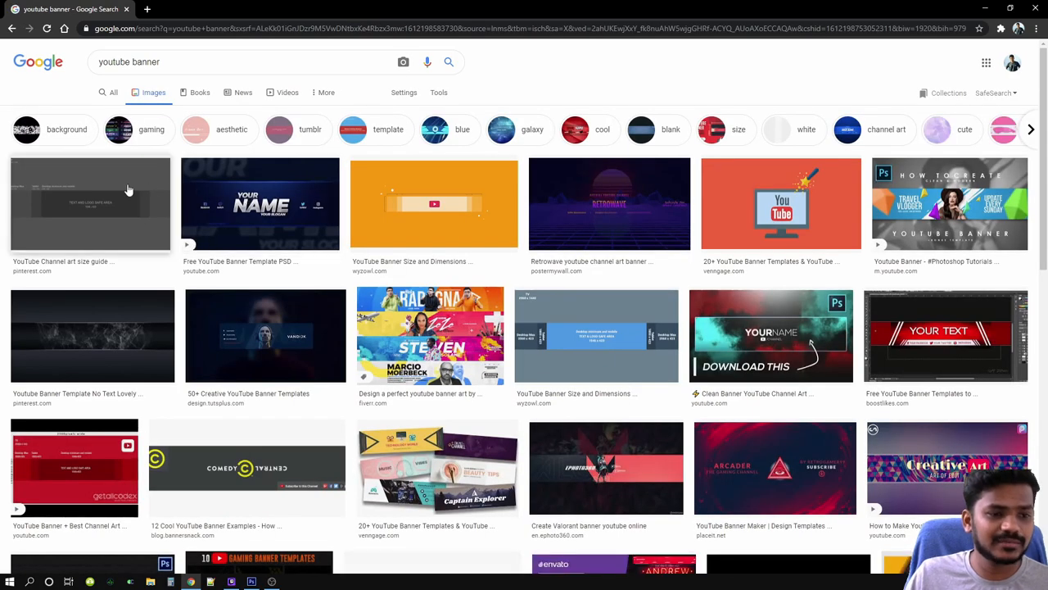
click(90, 204)
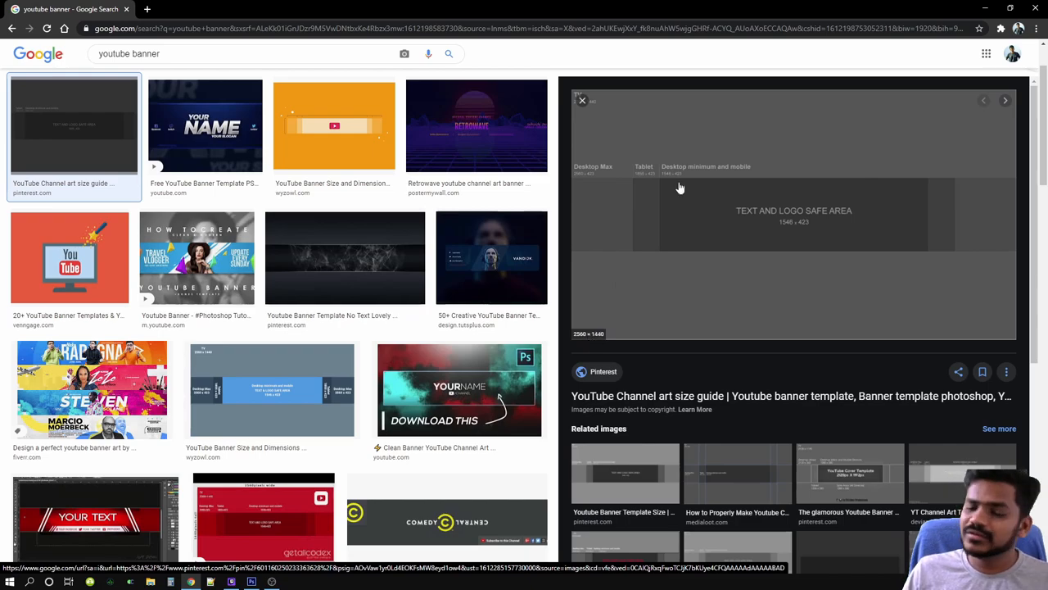
right_click(680, 188)
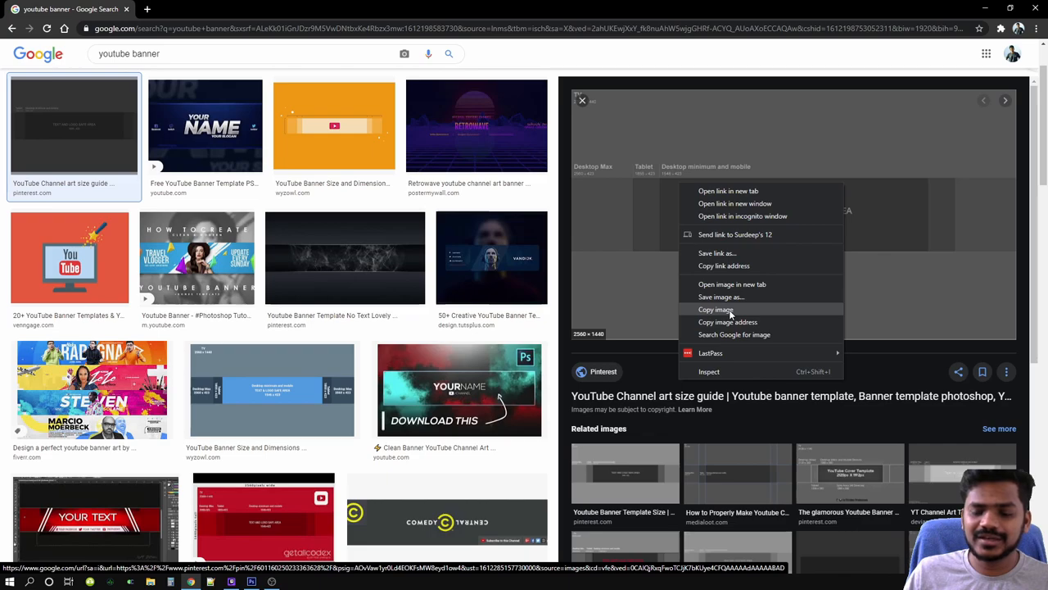
click(716, 309)
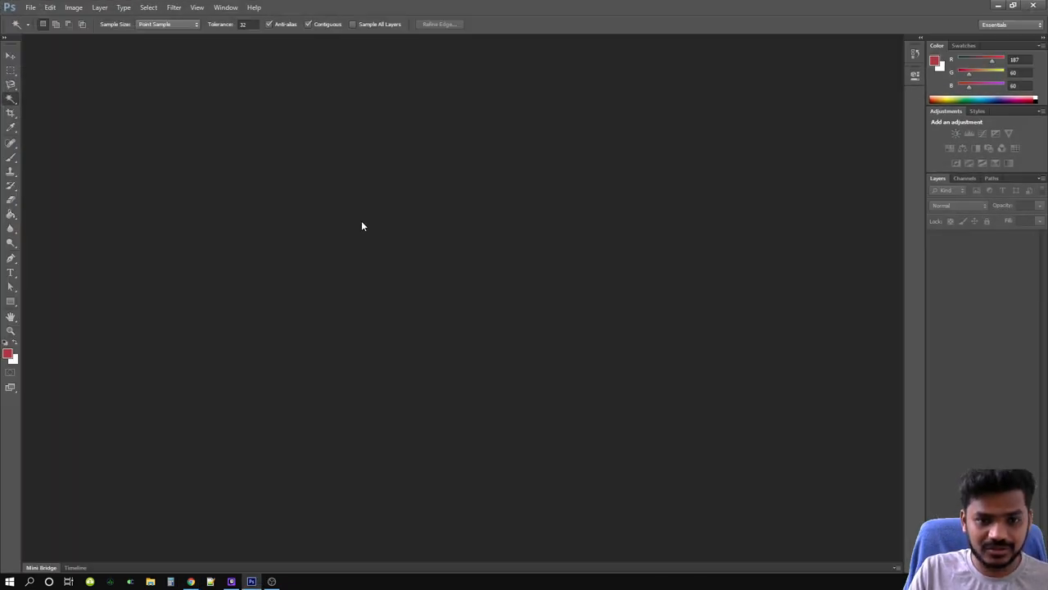
Create a new 2560×1440 document in RGB Color mode from File > New.
click(30, 7)
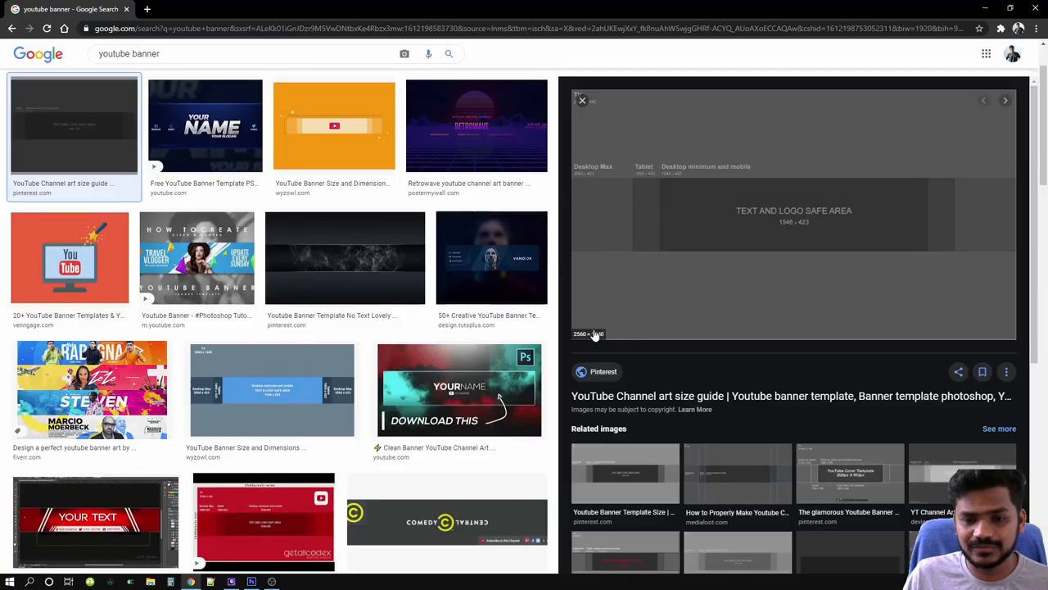
mouse_move(783, 213)
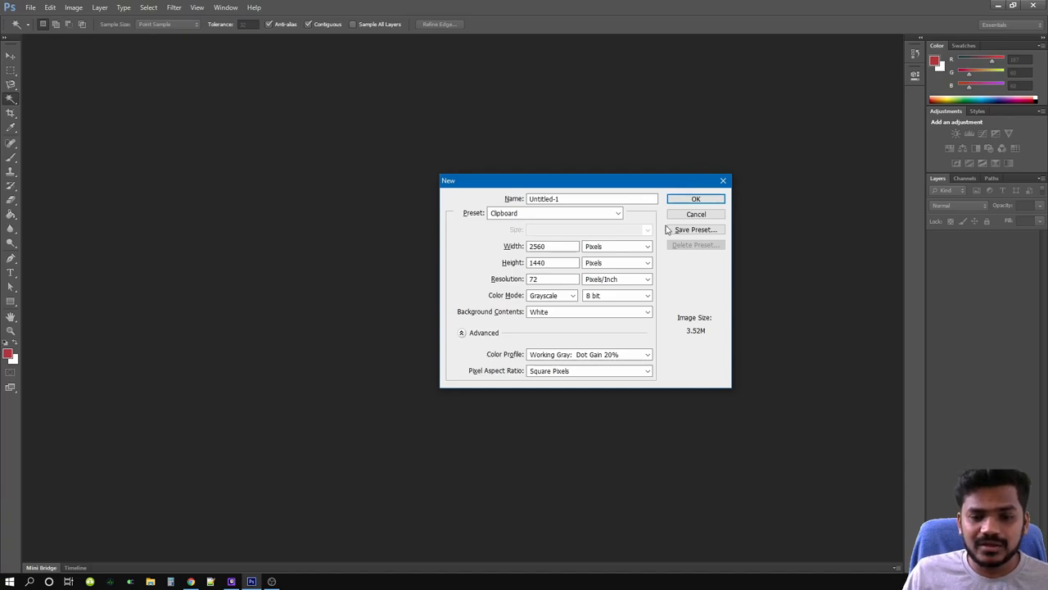
mouse_move(495, 299)
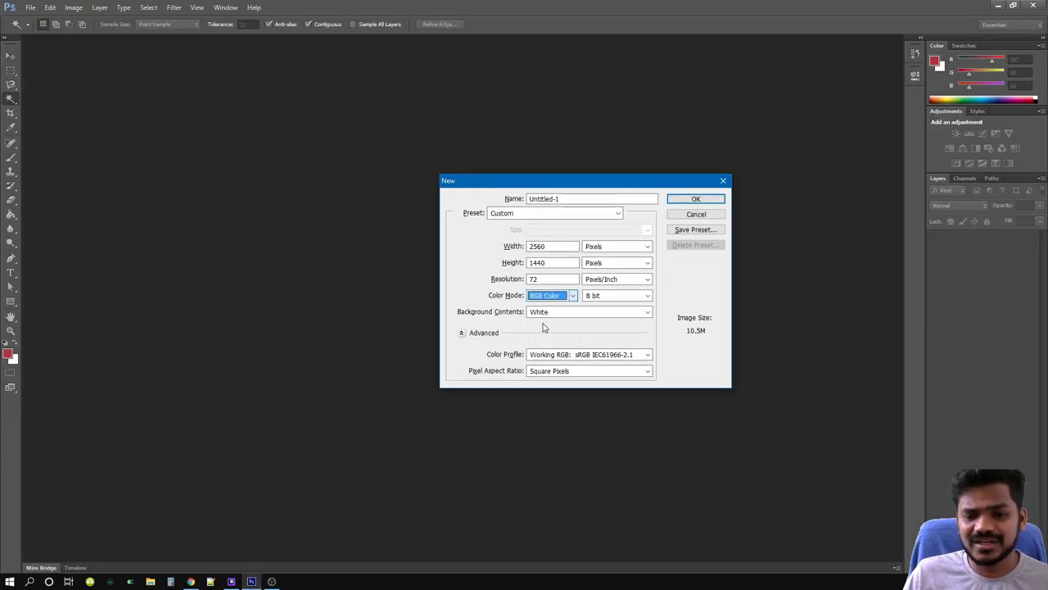
click(694, 199)
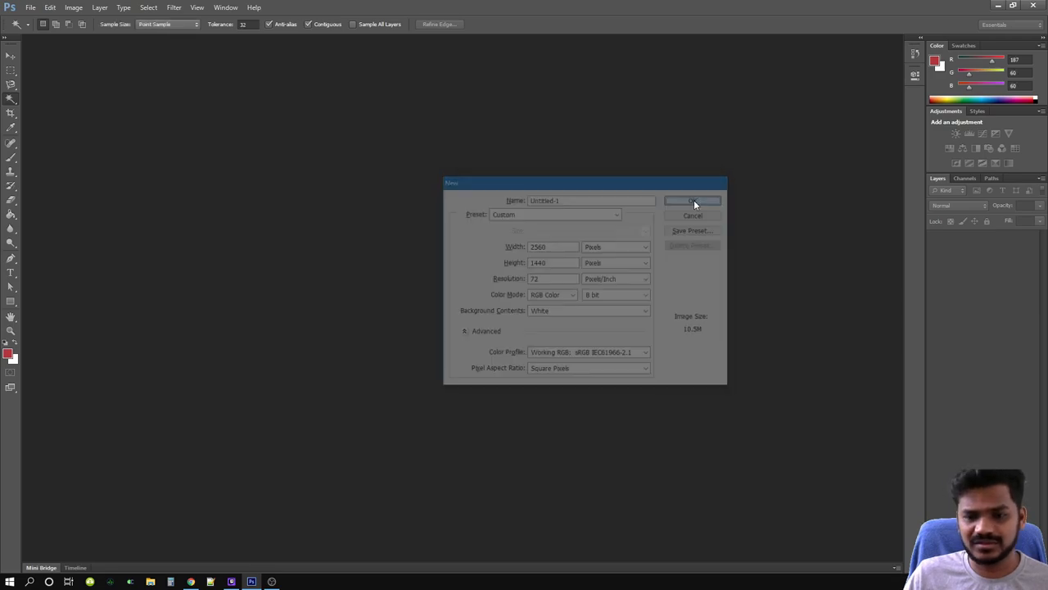
click(692, 201)
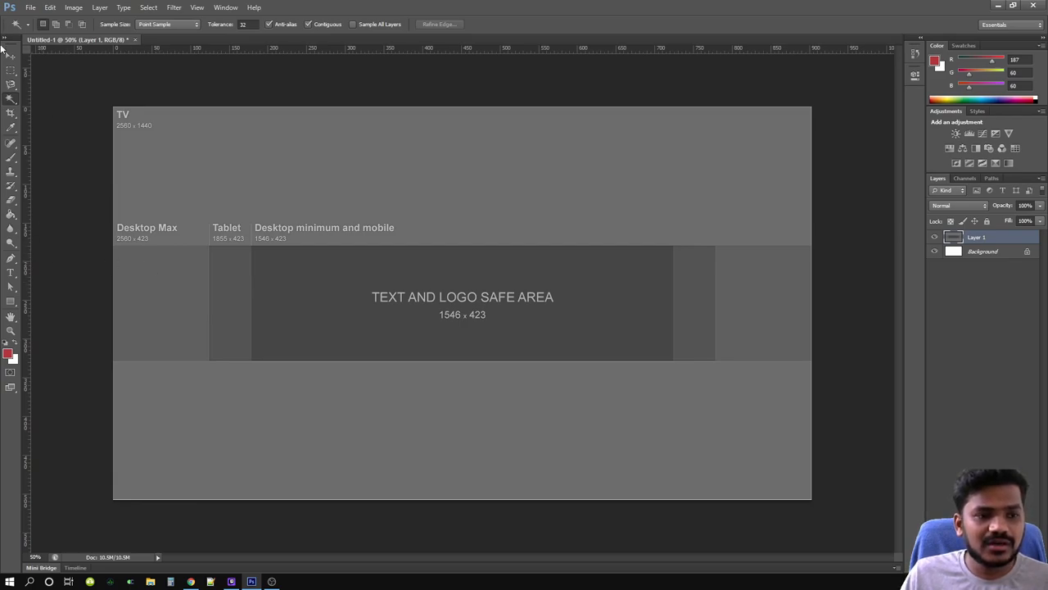
Select the Move tool and toggle View > Rulers off and back on.
click(12, 56)
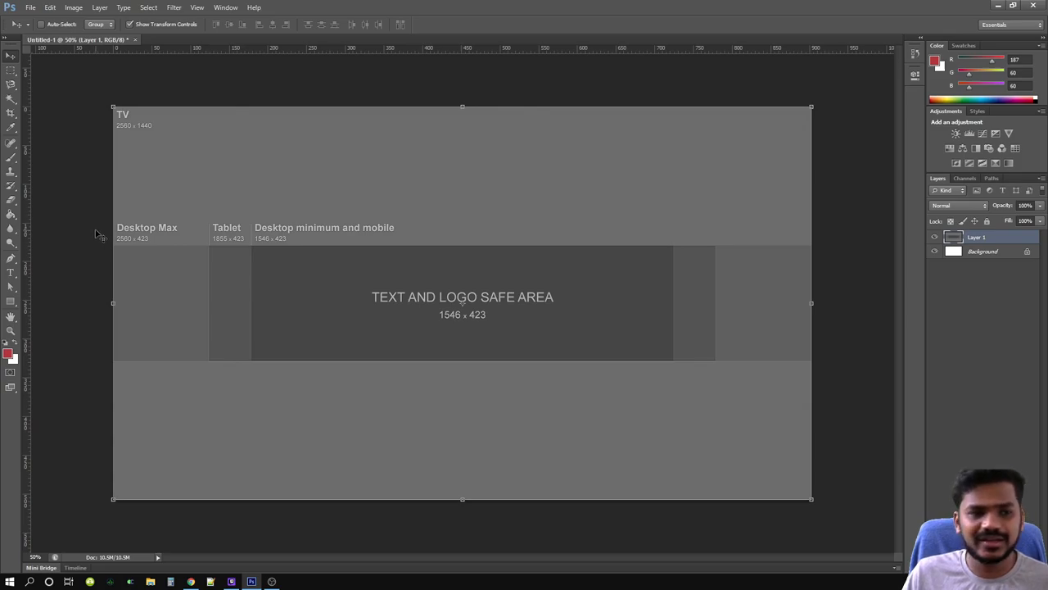
mouse_move(606, 51)
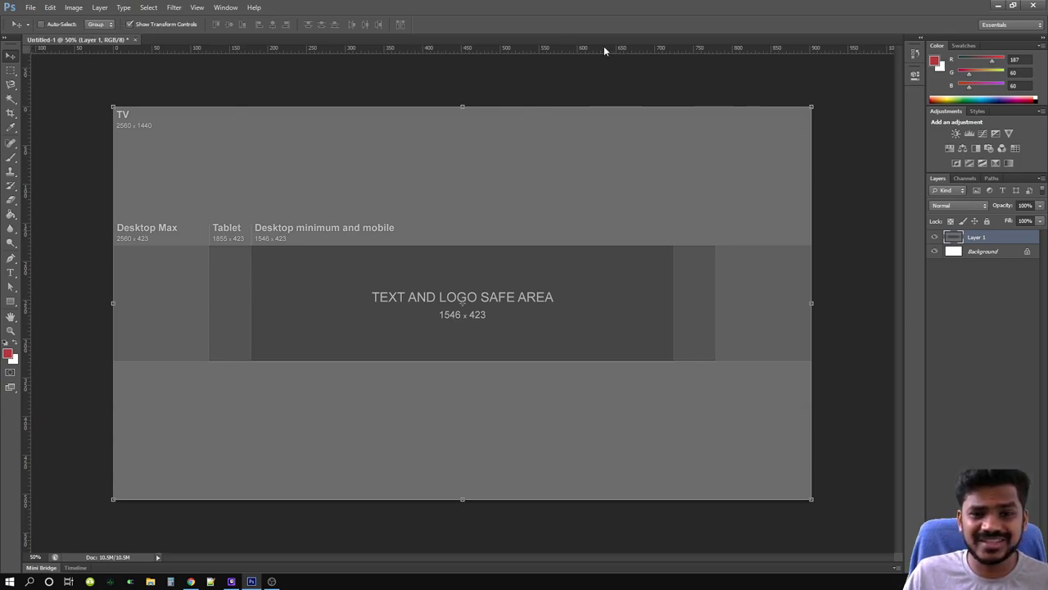
mouse_move(395, 105)
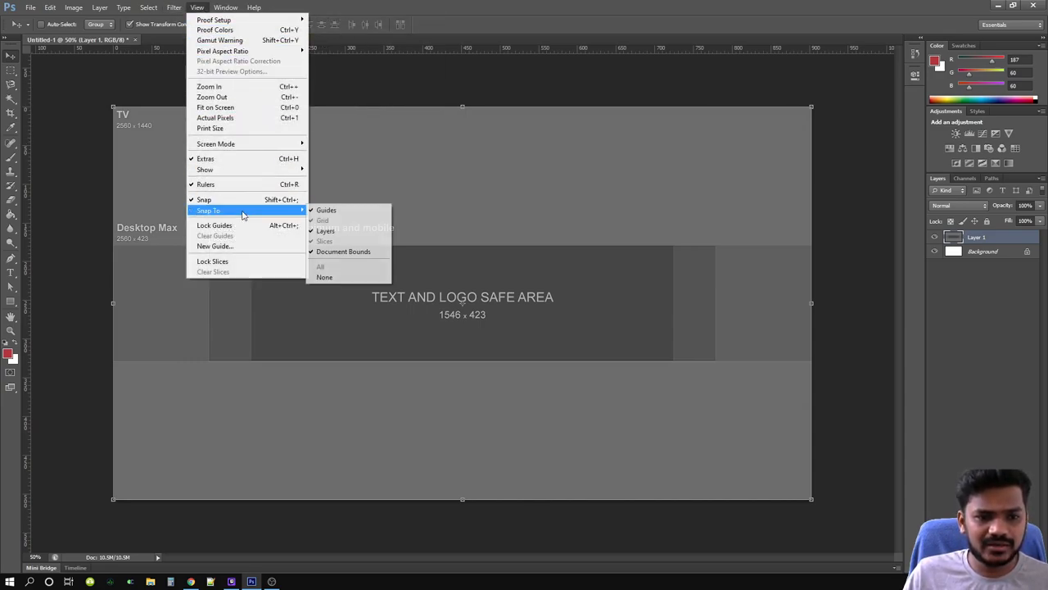
mouse_move(206, 183)
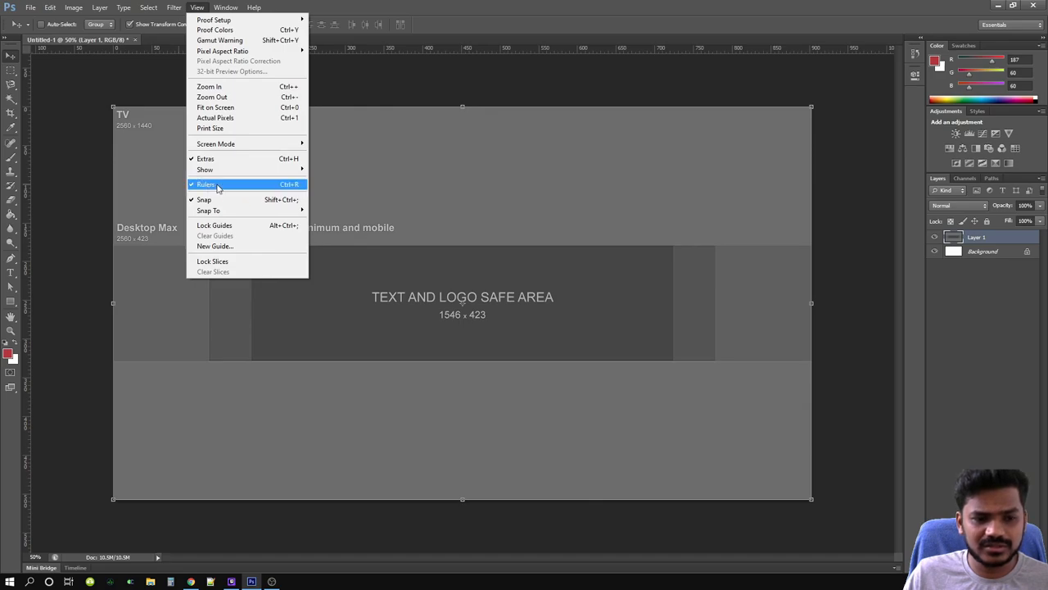
click(205, 184)
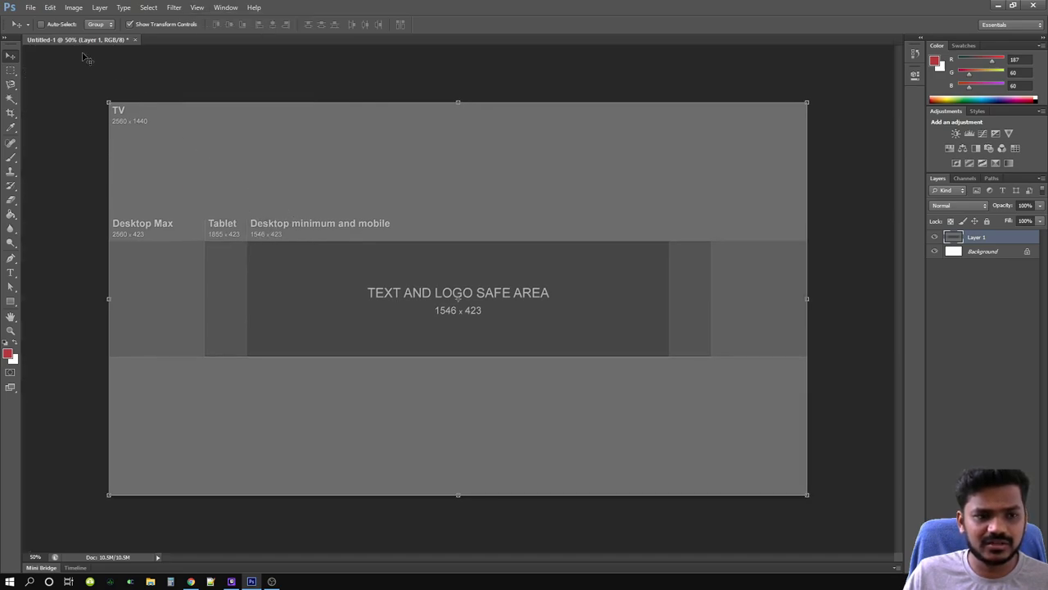
click(196, 7)
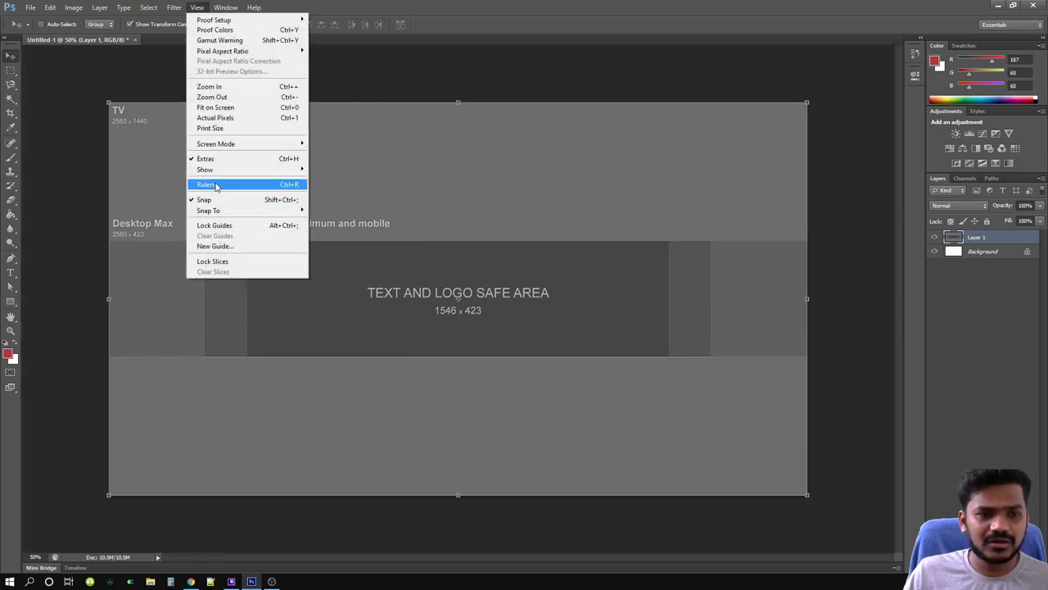
click(205, 183)
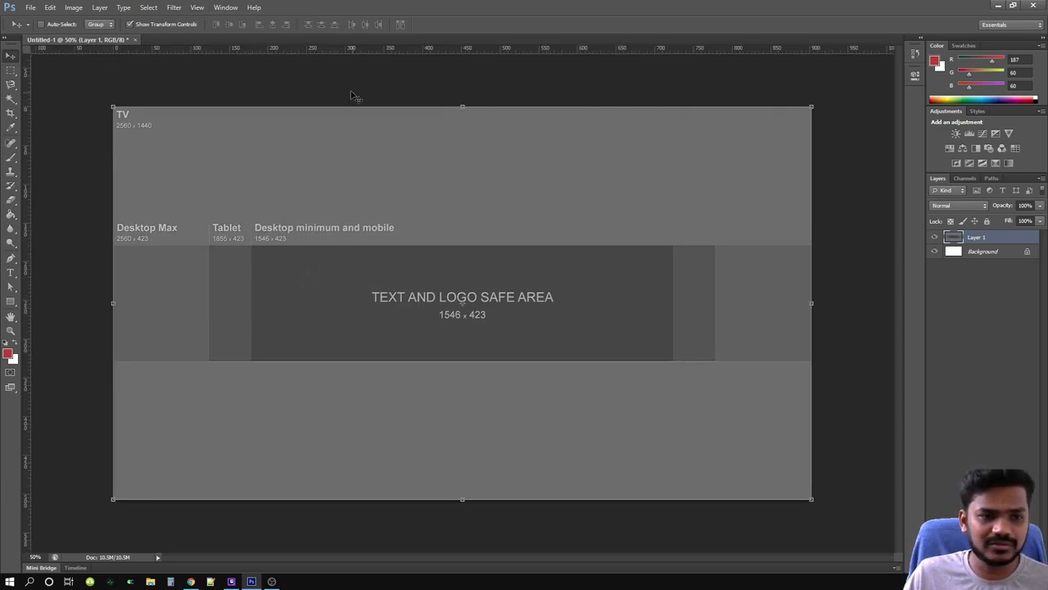
mouse_move(475, 59)
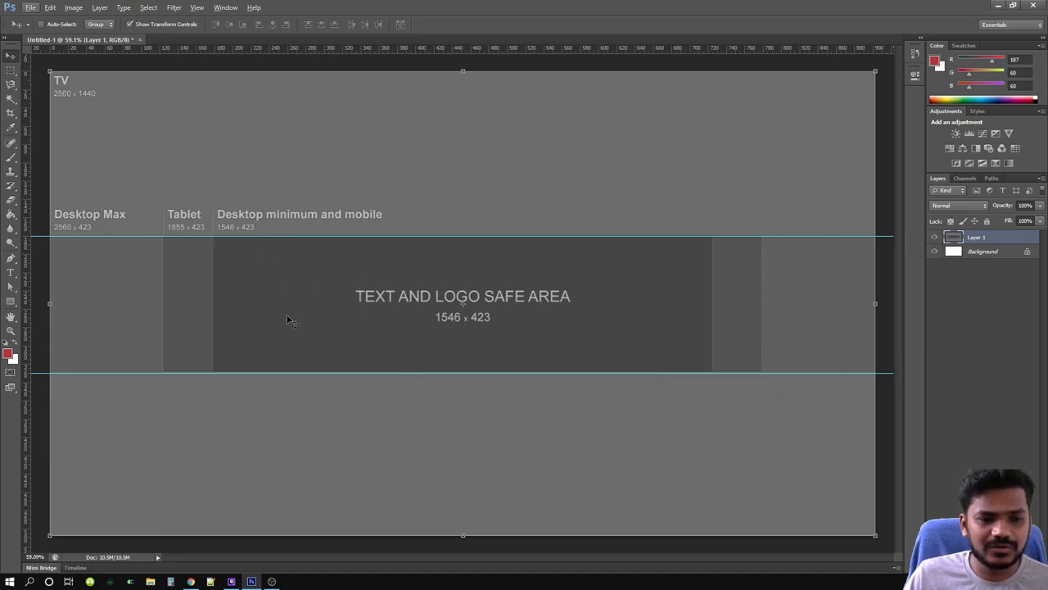
mouse_move(75, 236)
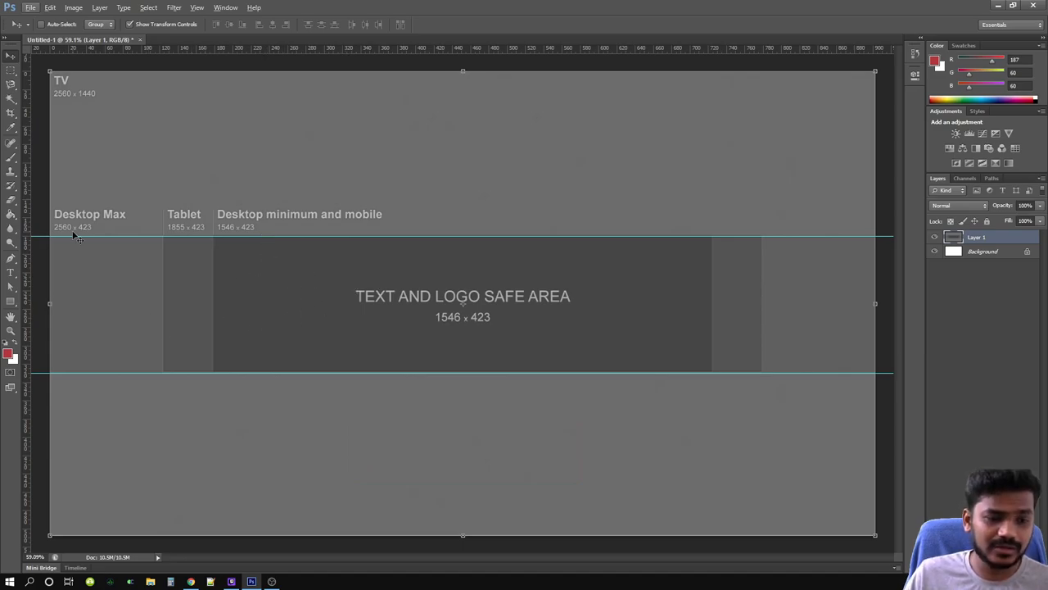
mouse_move(93, 254)
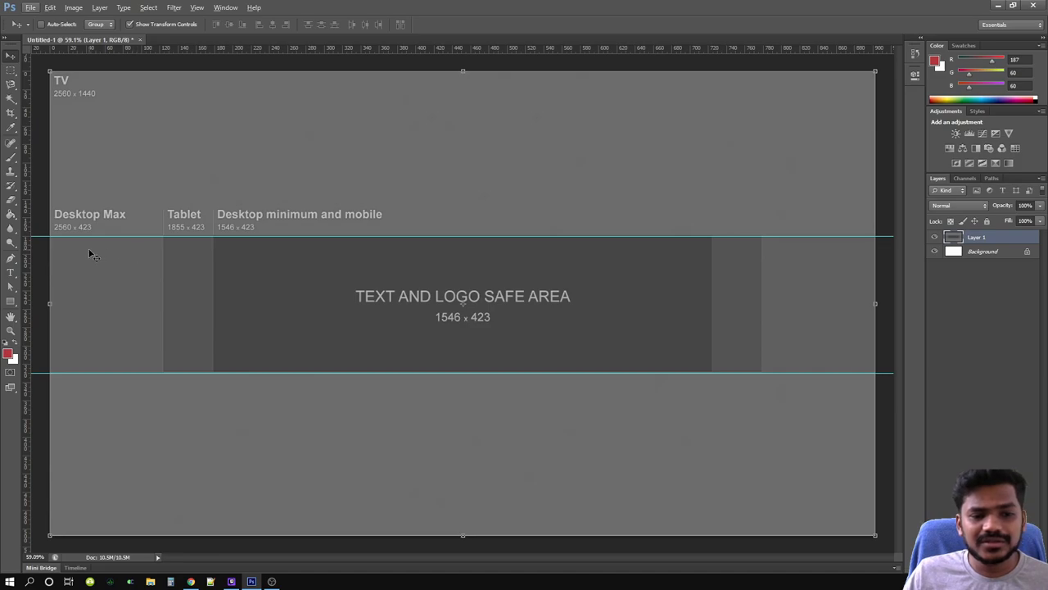
mouse_move(545, 348)
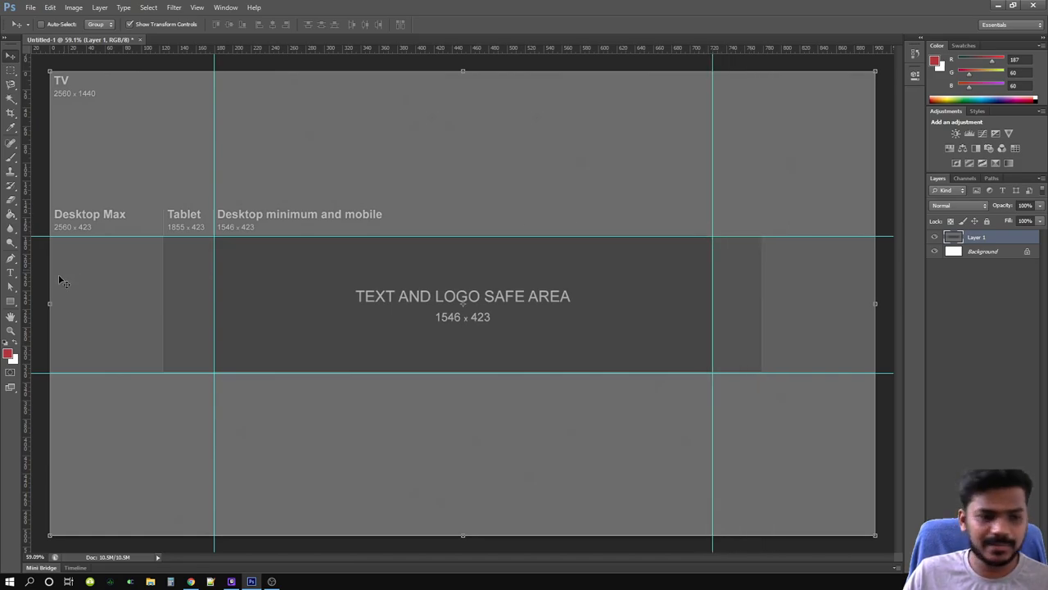
mouse_move(27, 276)
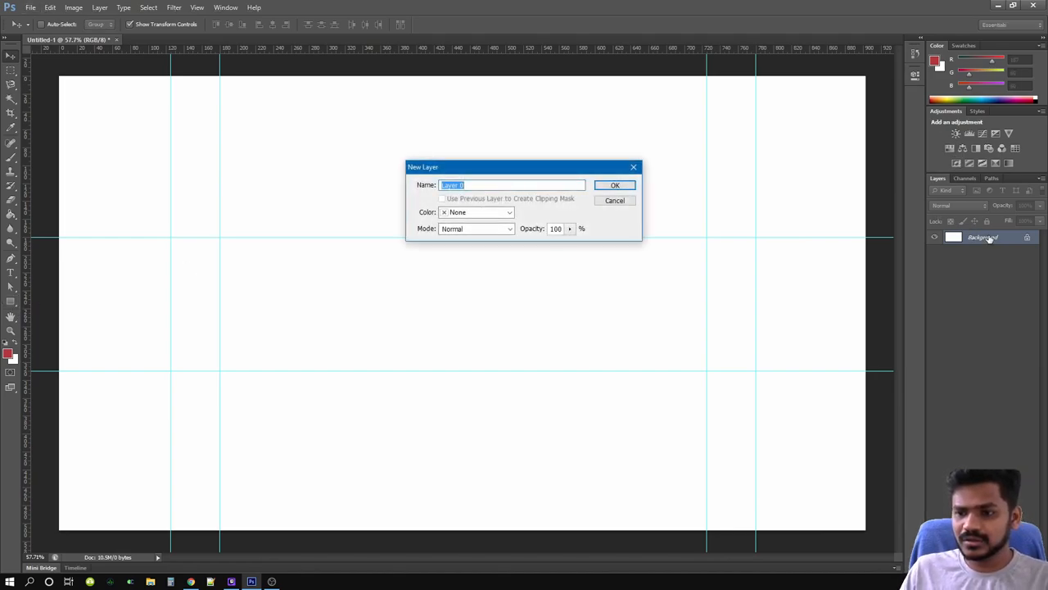
Unlock the background as Layer 0 and paint-bucket fill it dark grey.
click(615, 184)
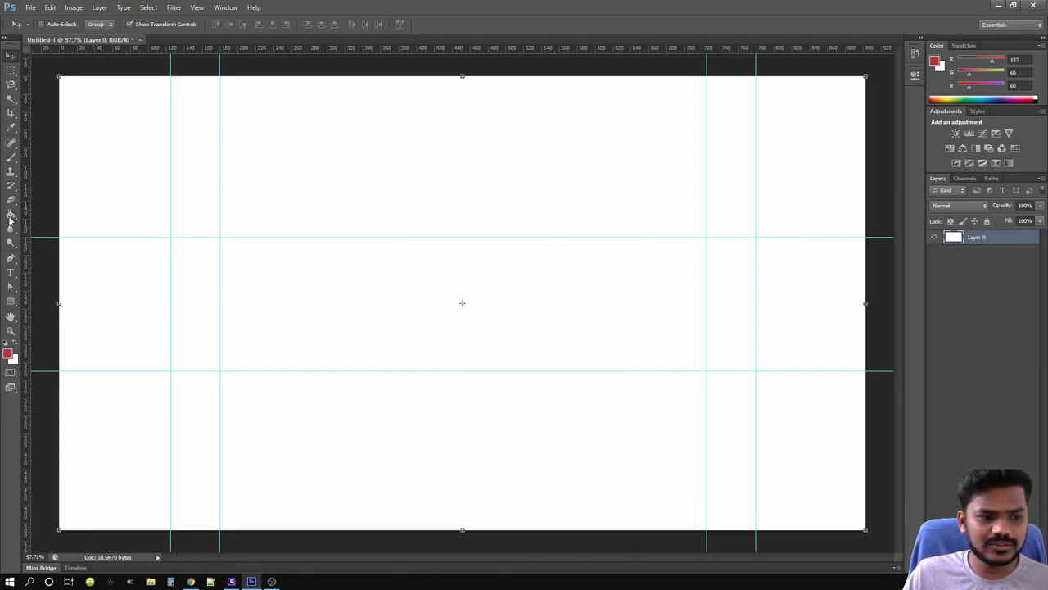
click(11, 215)
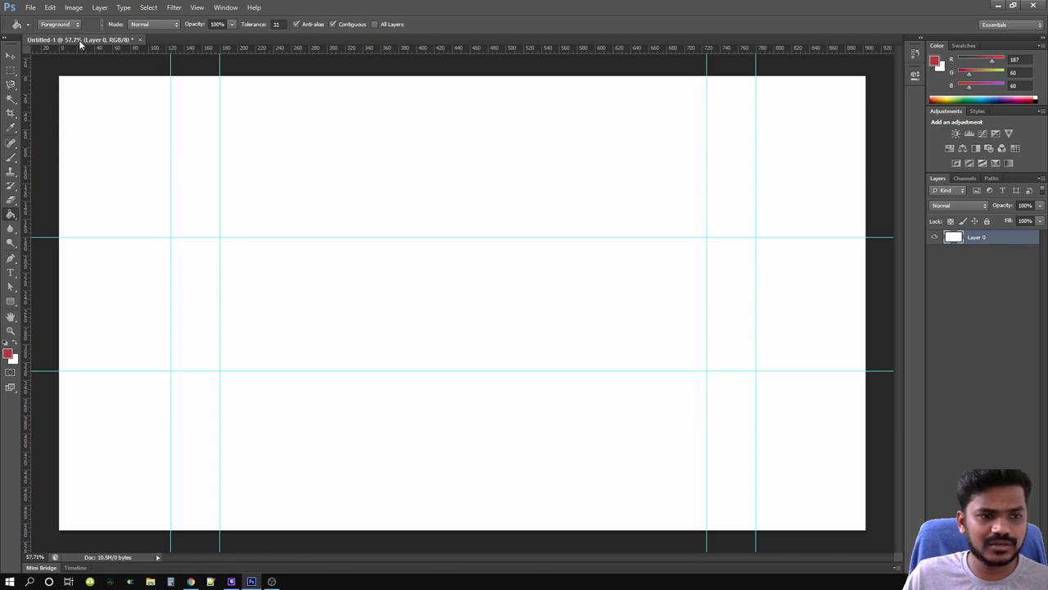
click(8, 354)
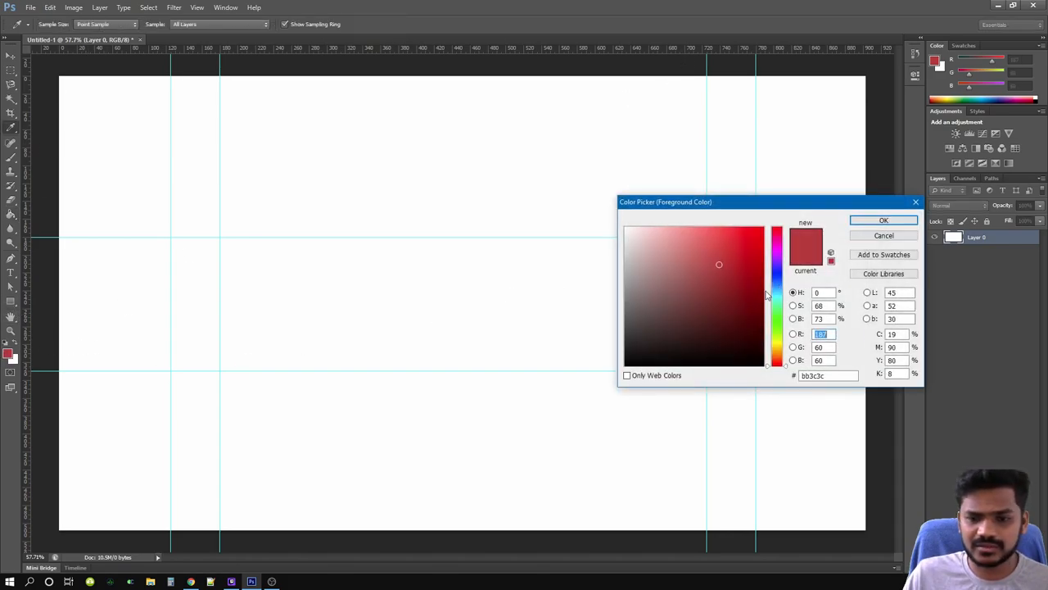
click(884, 219)
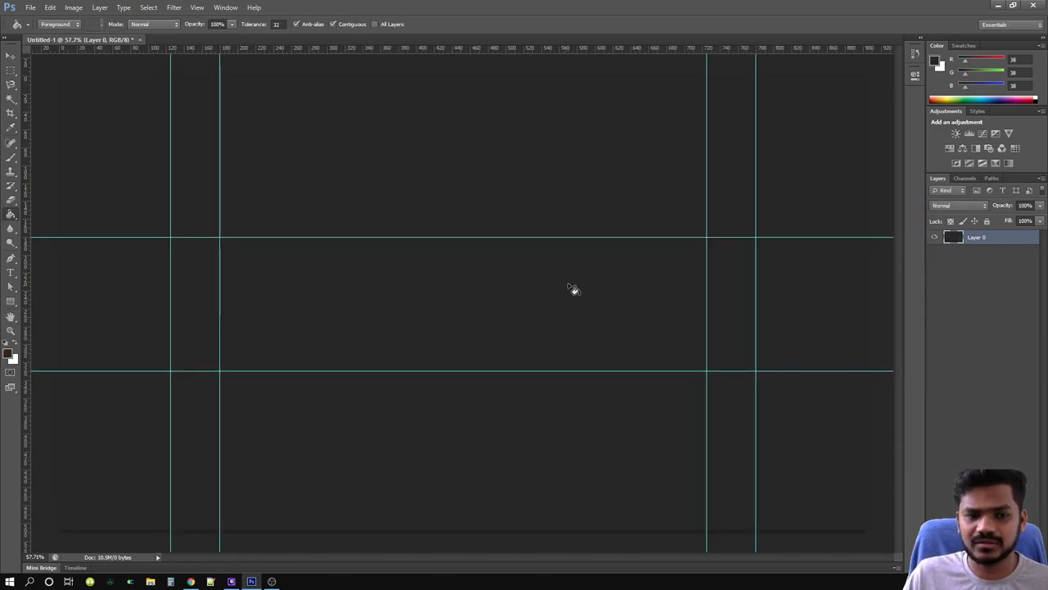
mouse_move(4, 186)
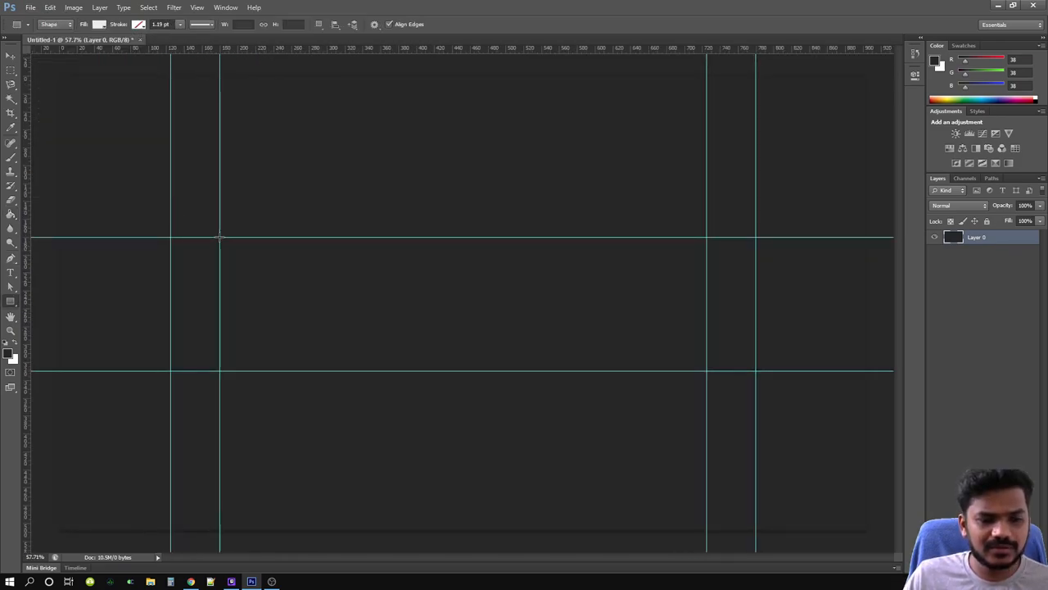
Draw a white rectangle from the upper-left to lower-right guide intersection.
drag(220, 238, 696, 369)
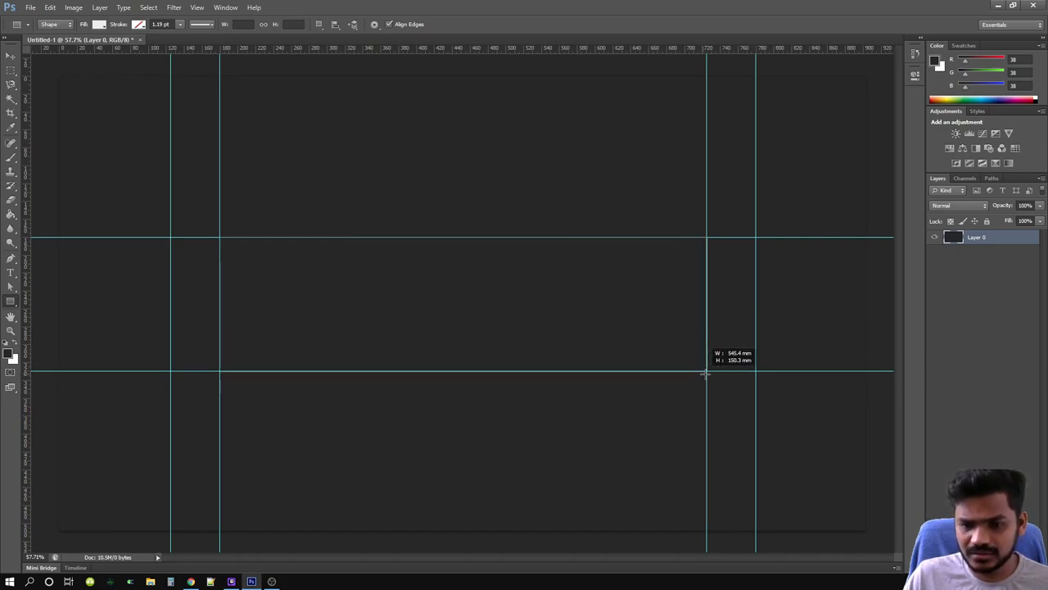
drag(219, 240, 707, 370)
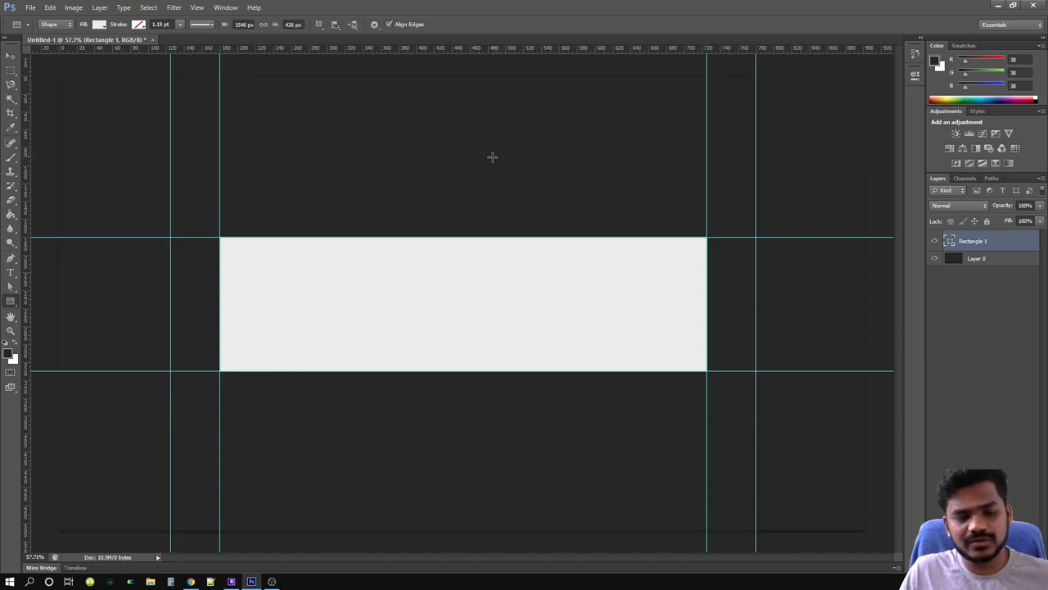
mouse_move(262, 219)
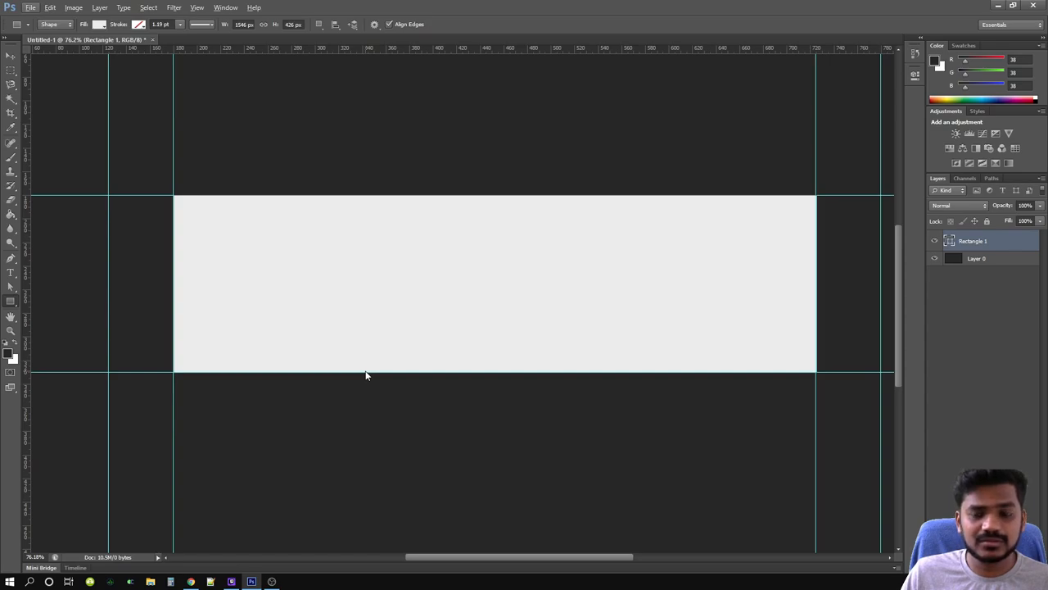
mouse_move(56, 321)
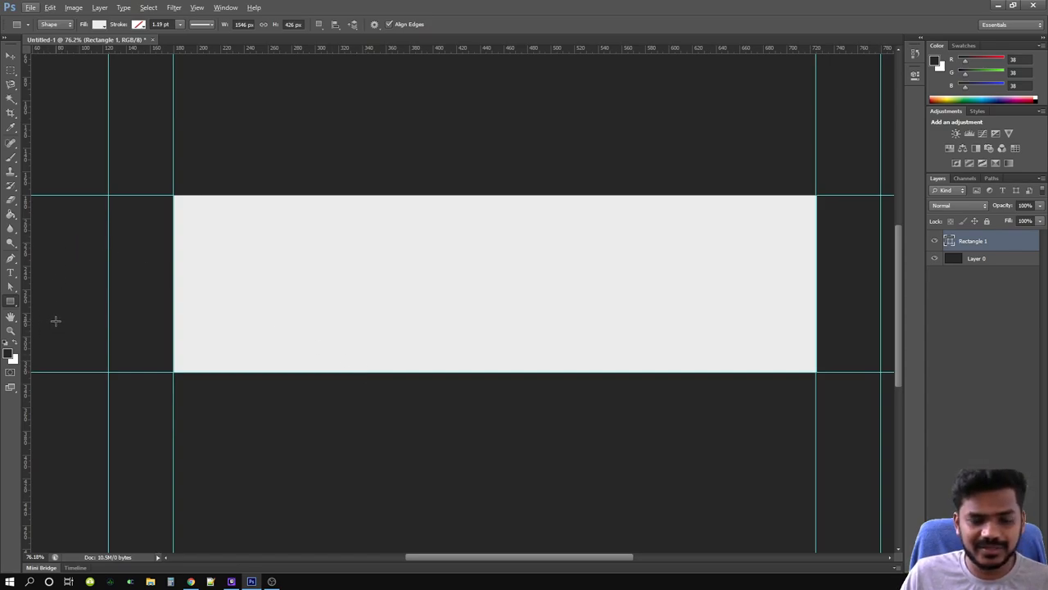
mouse_move(23, 284)
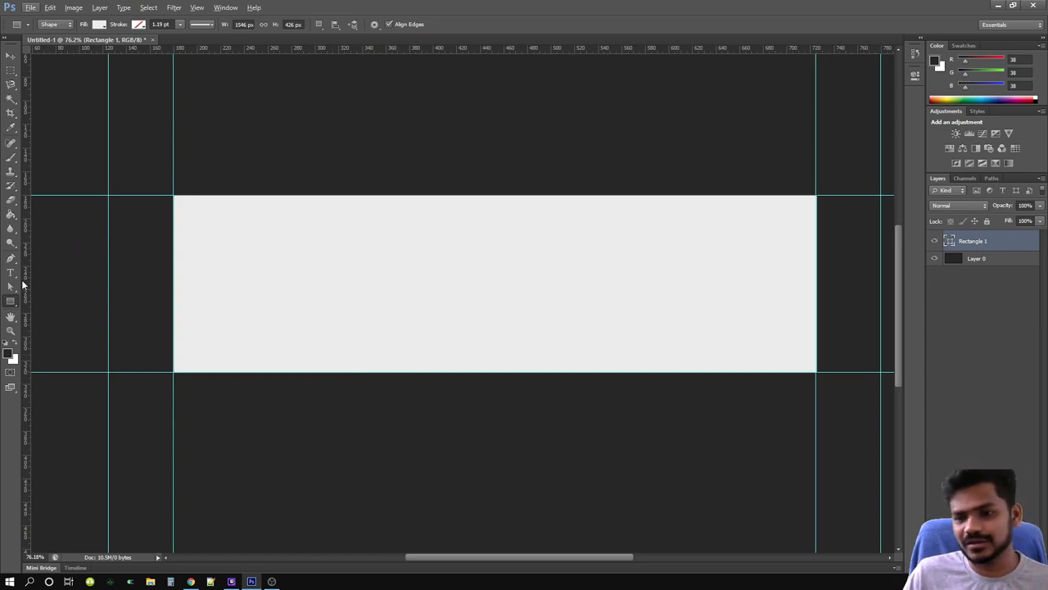
click(10, 272)
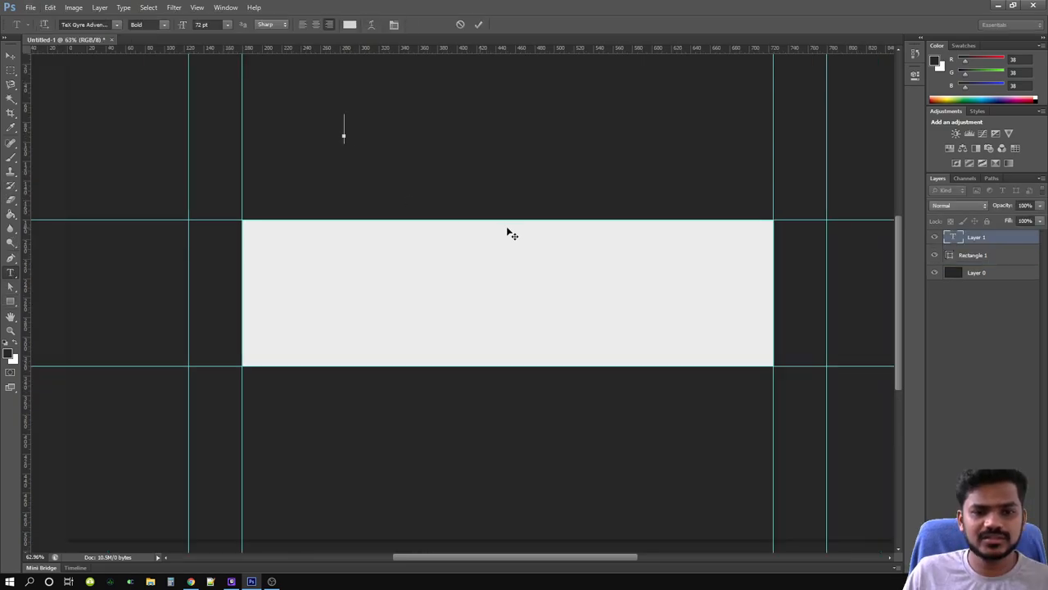
mouse_move(514, 232)
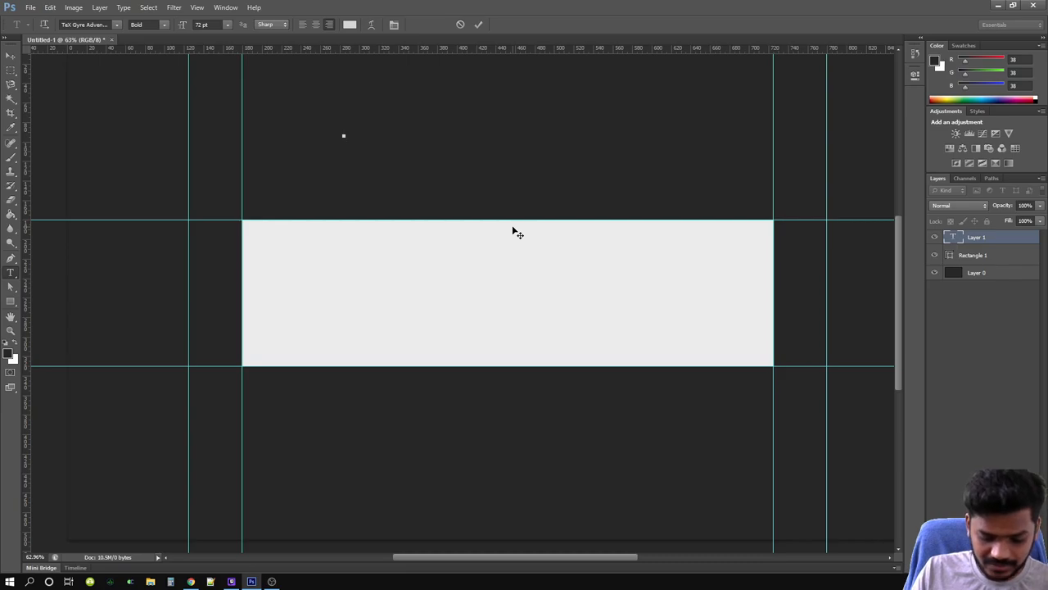
text(Surdeep DEvanathan)
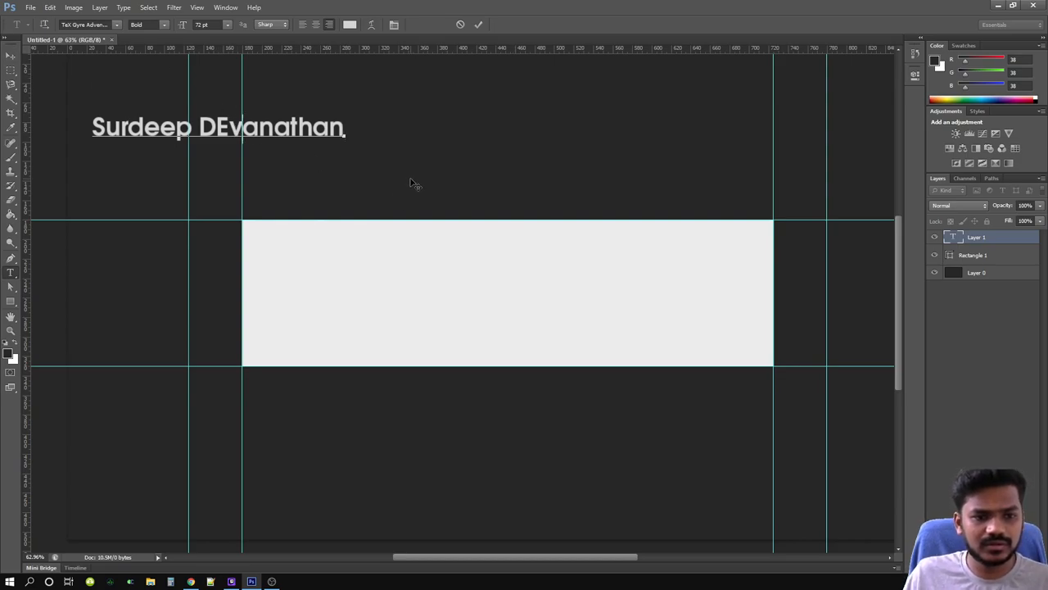
text(Devanathan)
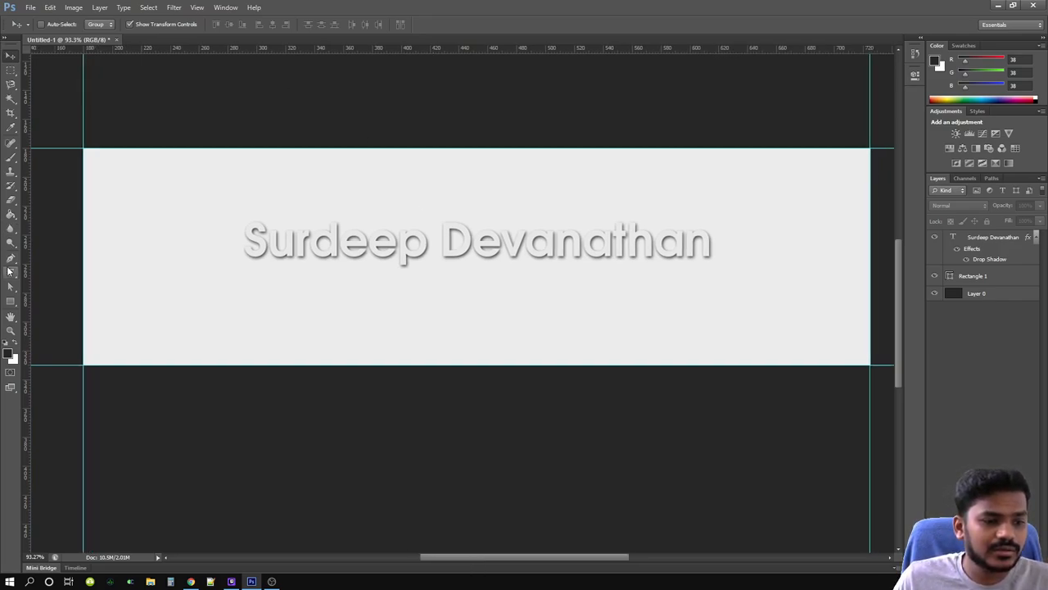
mouse_move(12, 271)
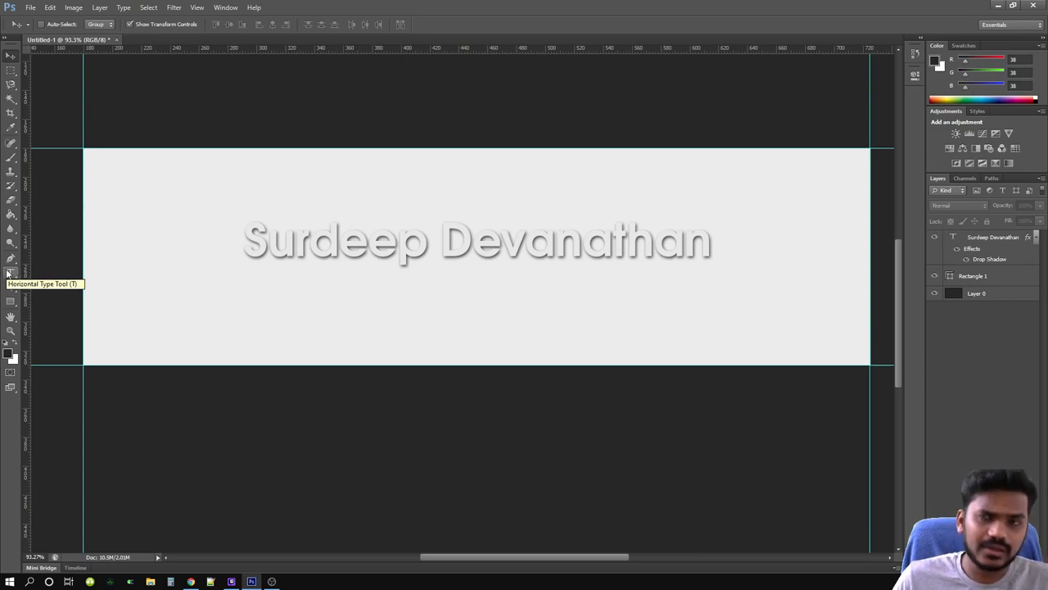
Add Tech, Fish and Travel labels, pasting the title's drop shadow style onto each.
click(11, 273)
text(learn)
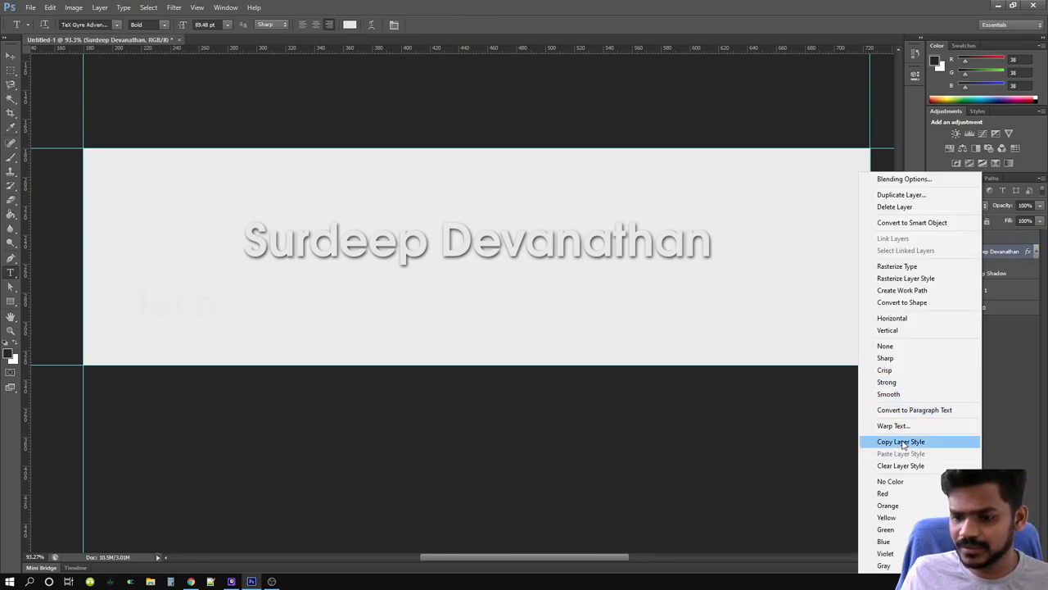
click(901, 441)
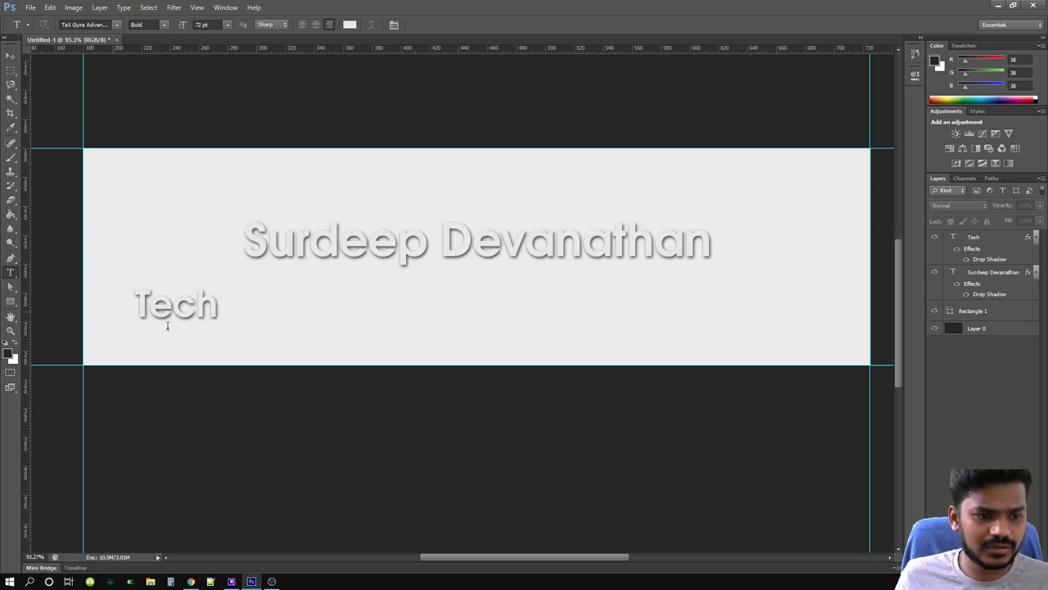
click(370, 307)
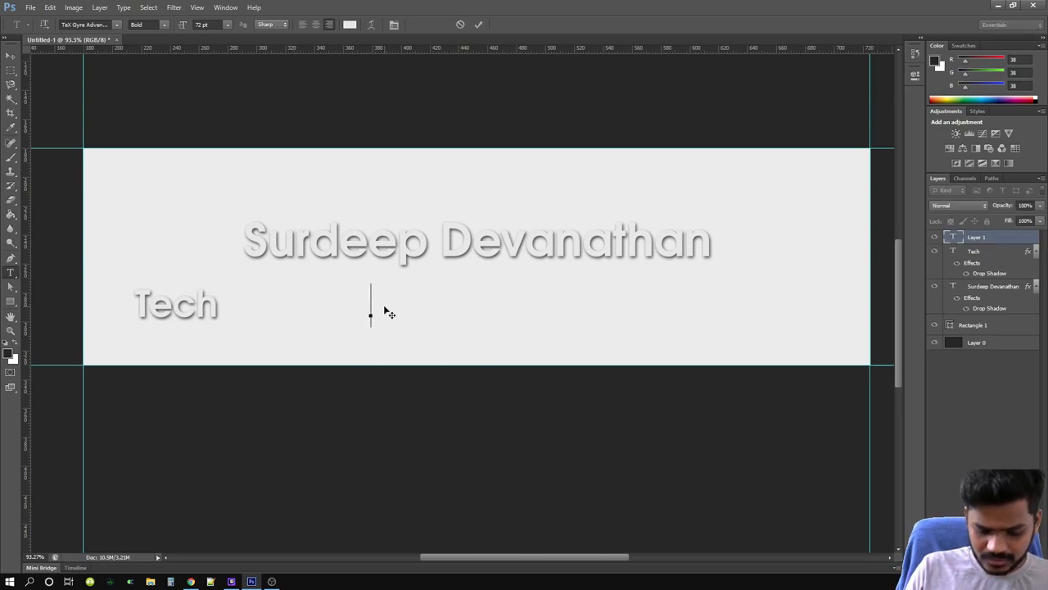
right_click(974, 237)
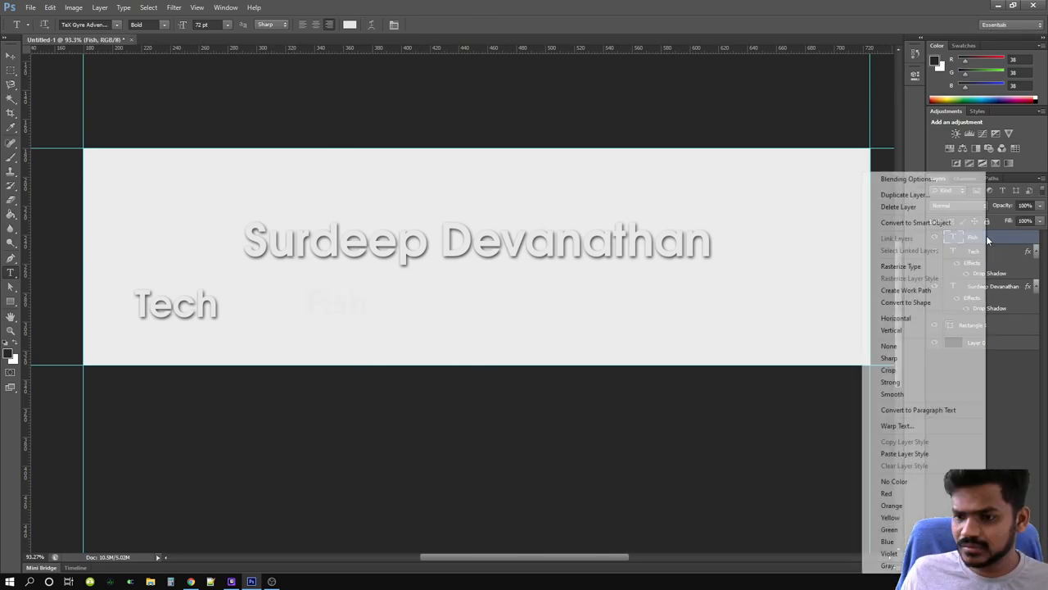
click(806, 349)
text(Travel)
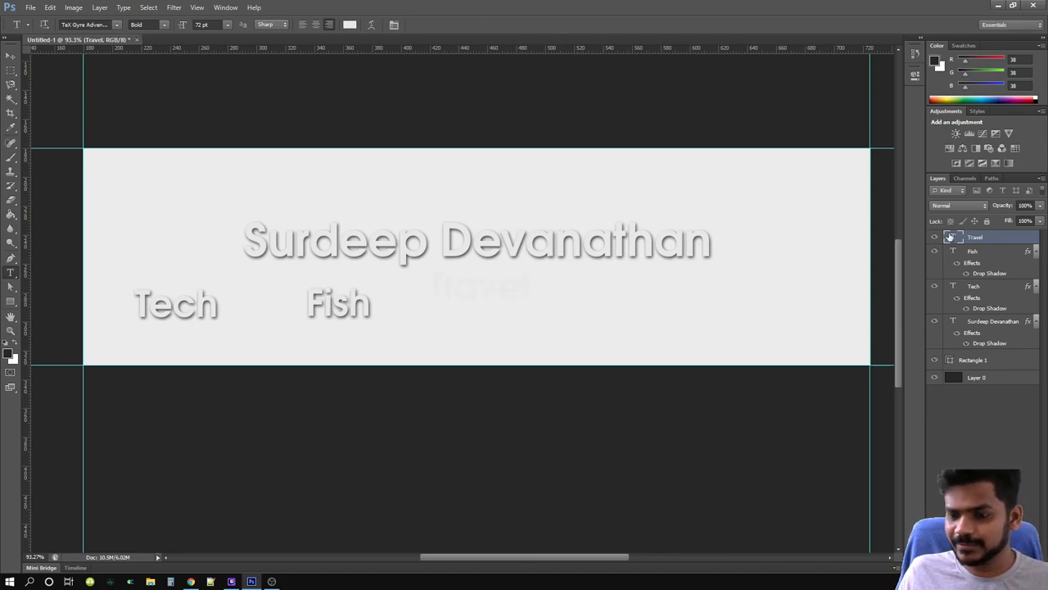
right_click(976, 237)
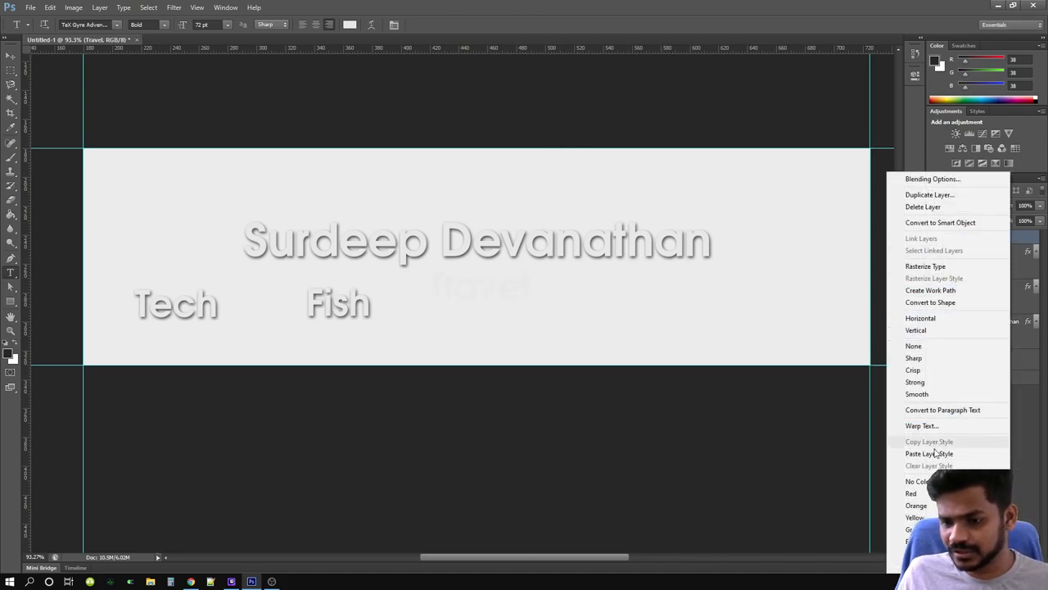
click(929, 453)
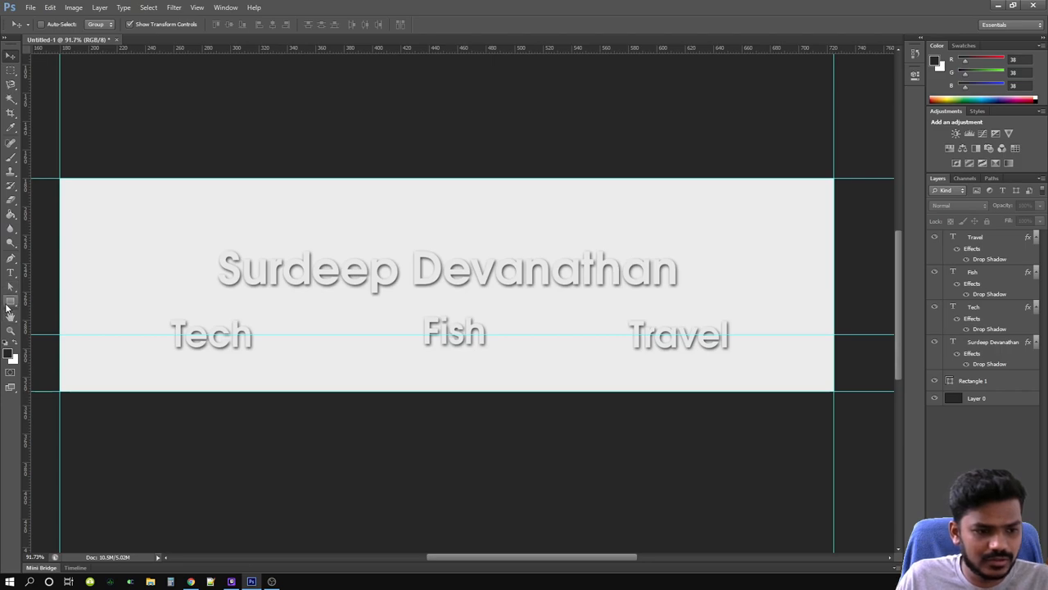
Draw coloured boxes behind the labels: blue for Fish, green for Travel.
click(11, 300)
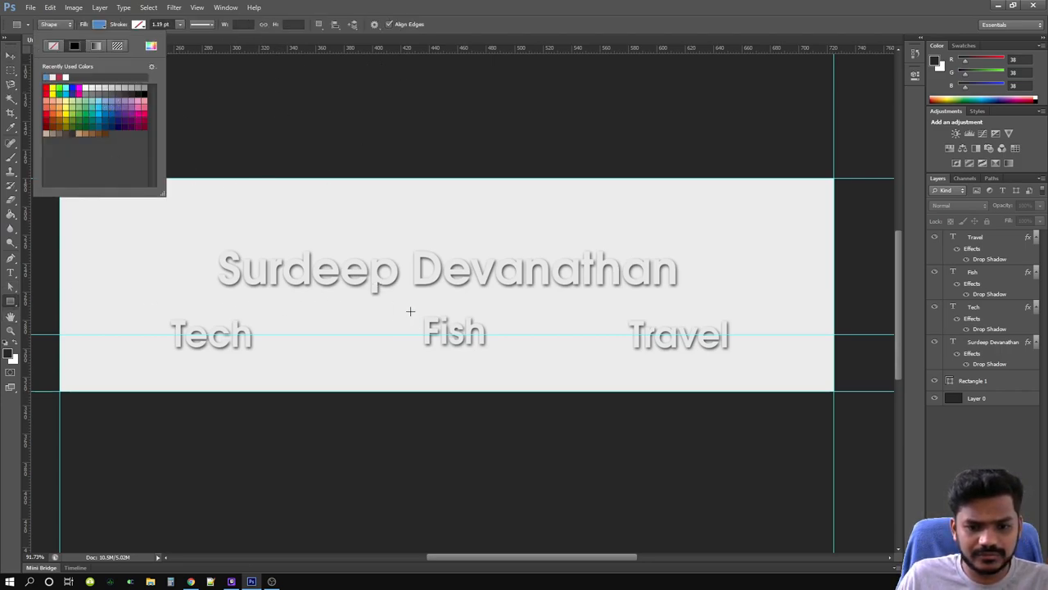
drag(409, 313, 502, 352)
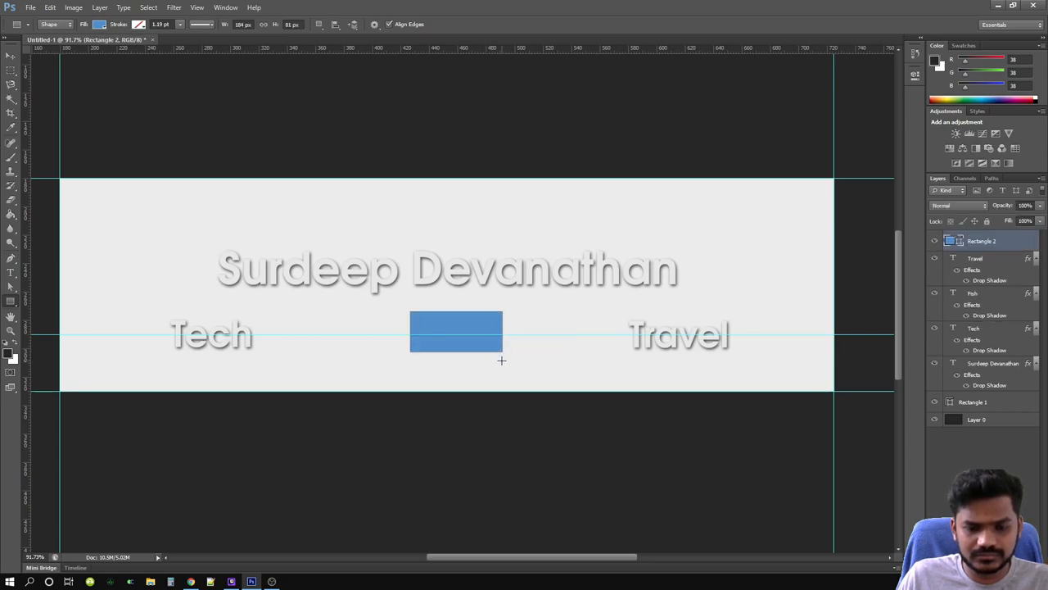
drag(982, 241, 982, 310)
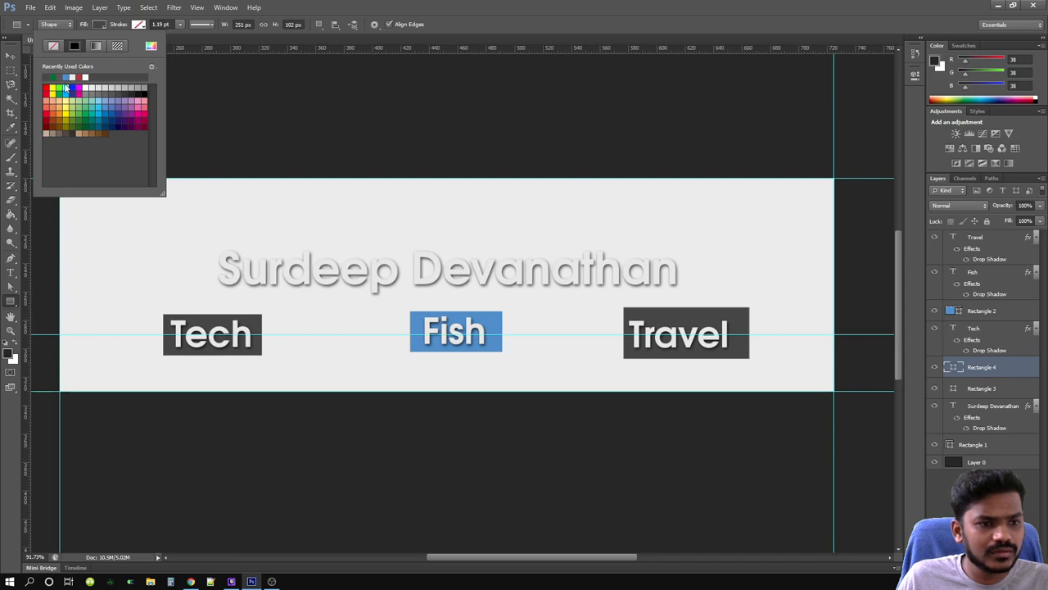
click(56, 98)
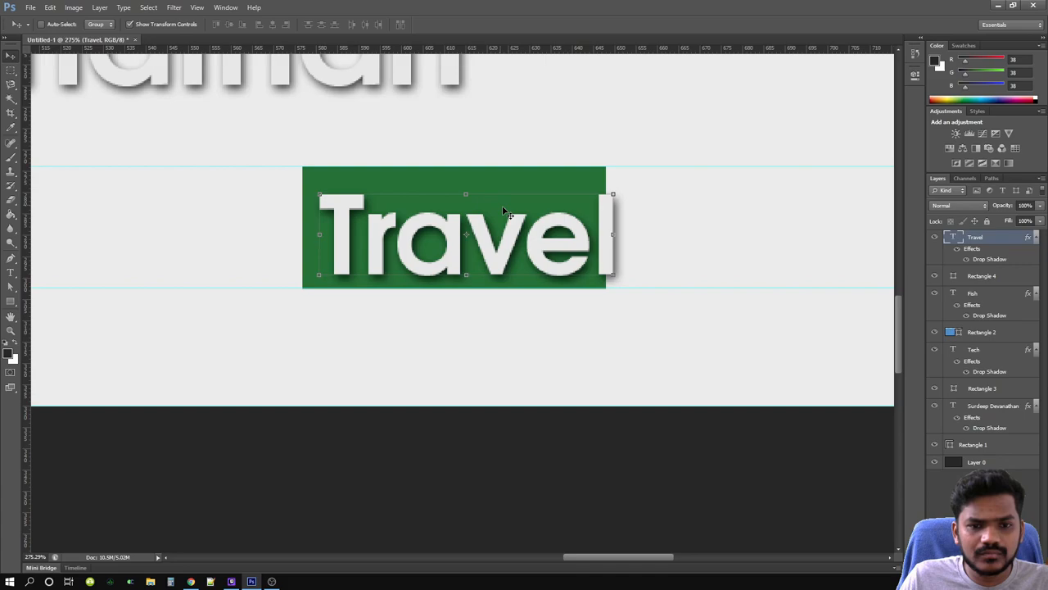
Shrink the Travel label's font size, group the labels, and switch to the YouTube page.
double_click(455, 234)
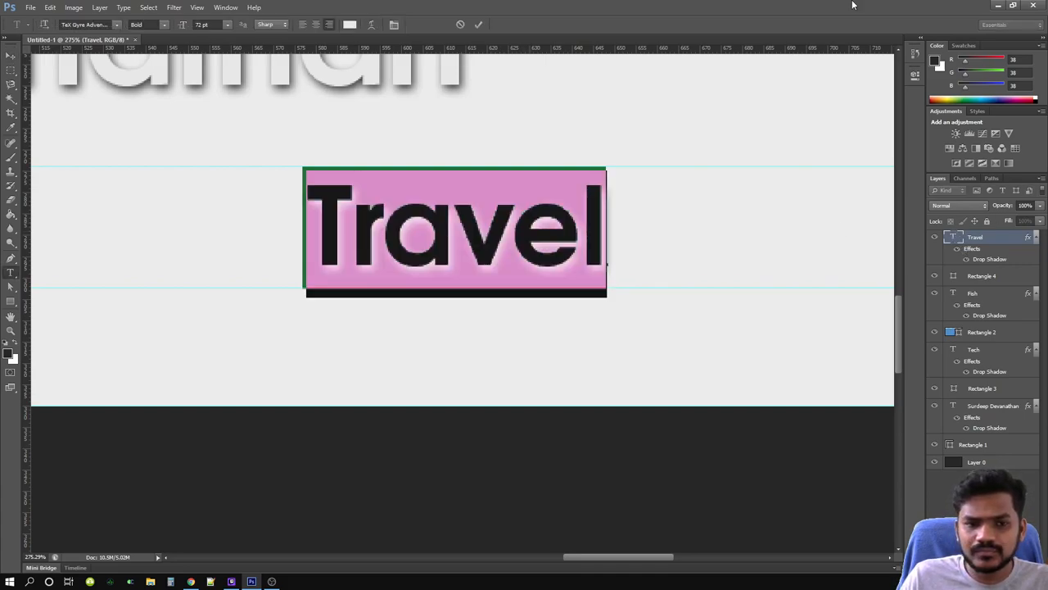
click(227, 25)
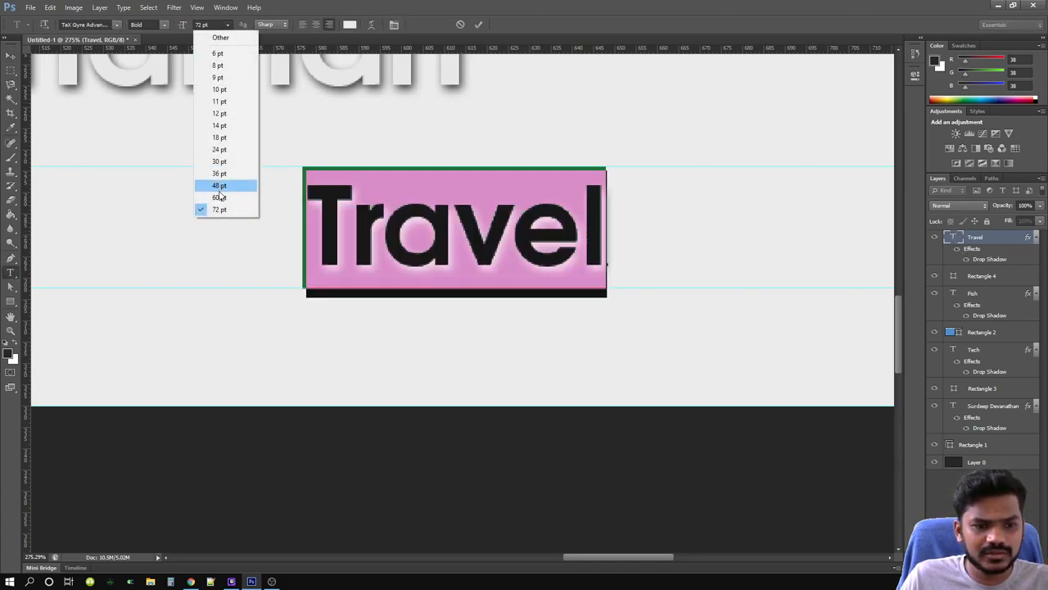
click(218, 197)
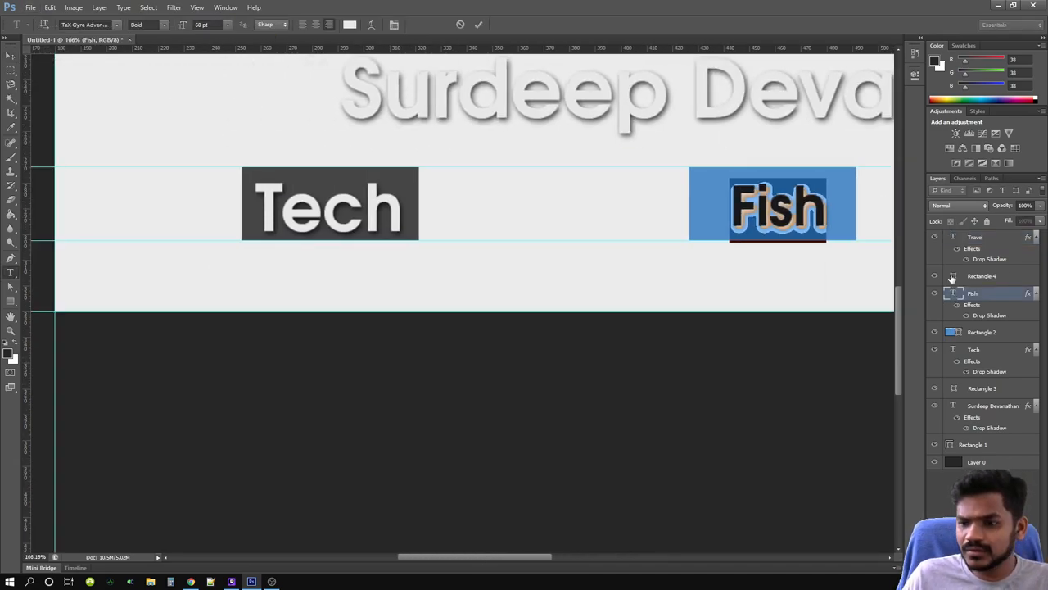
click(975, 237)
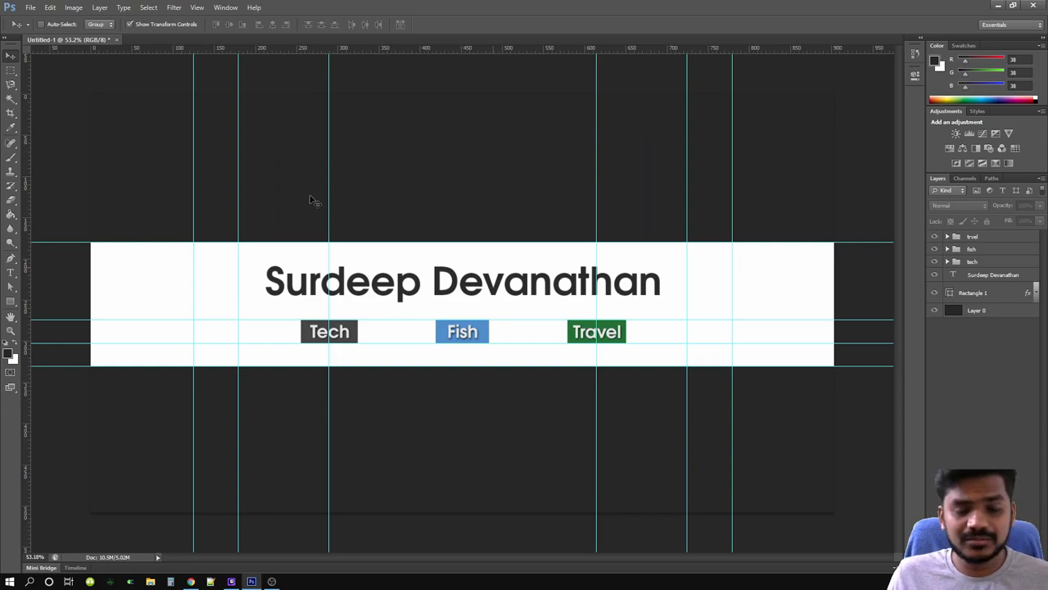
click(190, 582)
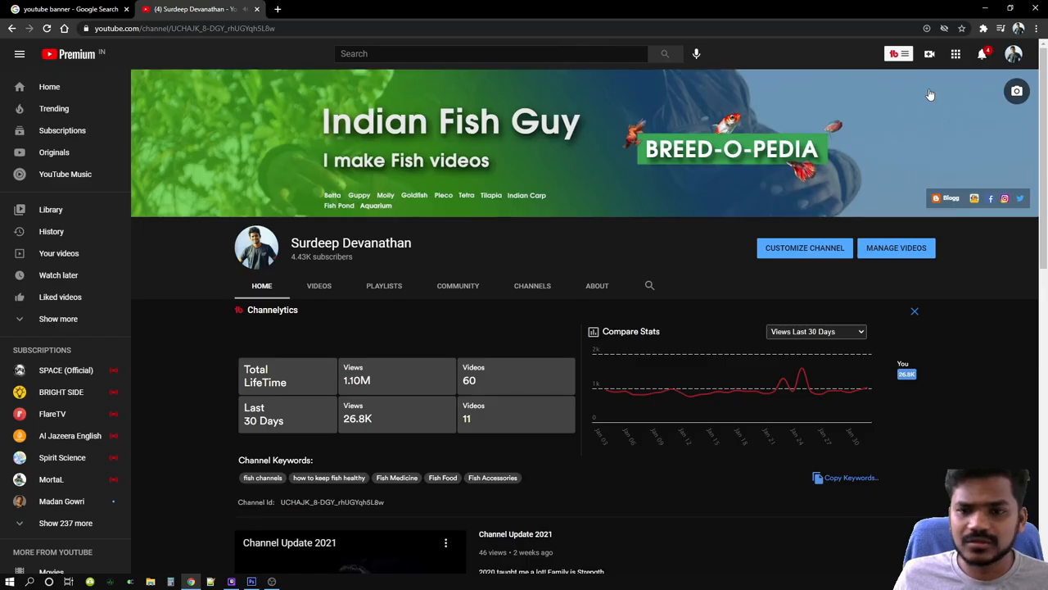
mouse_move(257, 247)
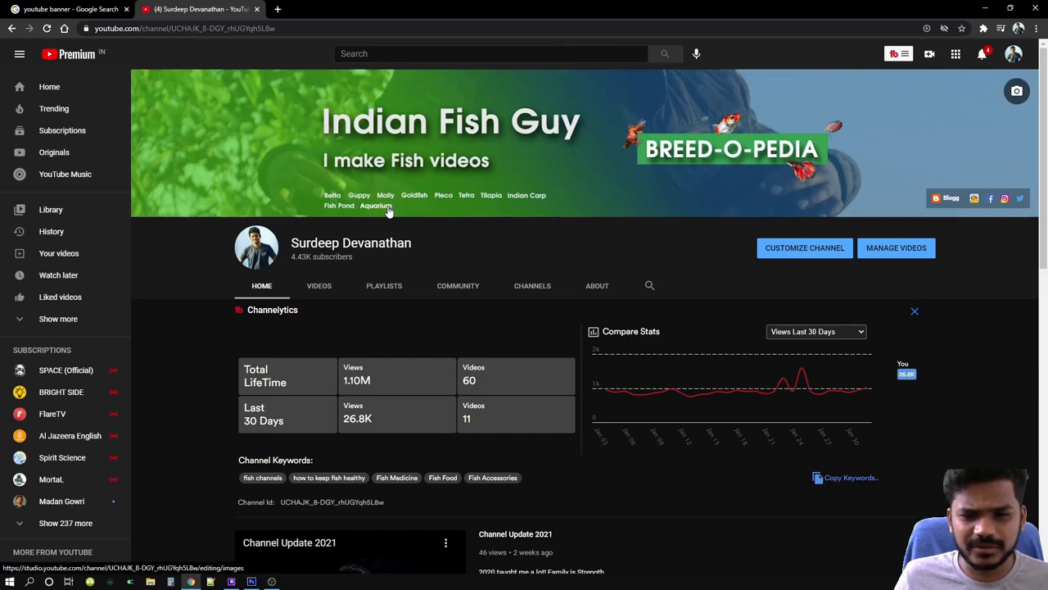
mouse_move(434, 270)
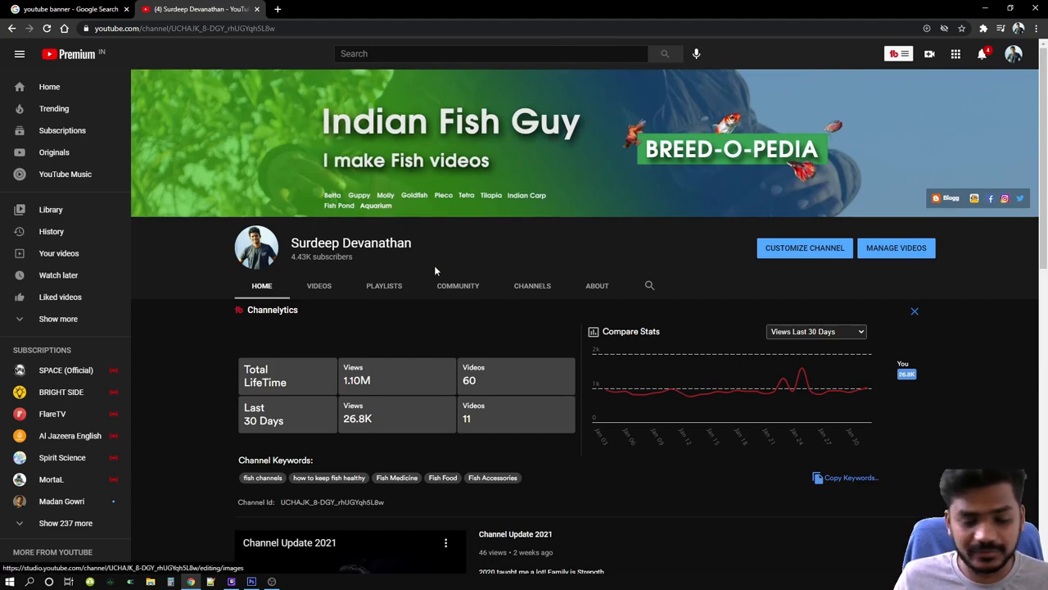
mouse_move(385, 197)
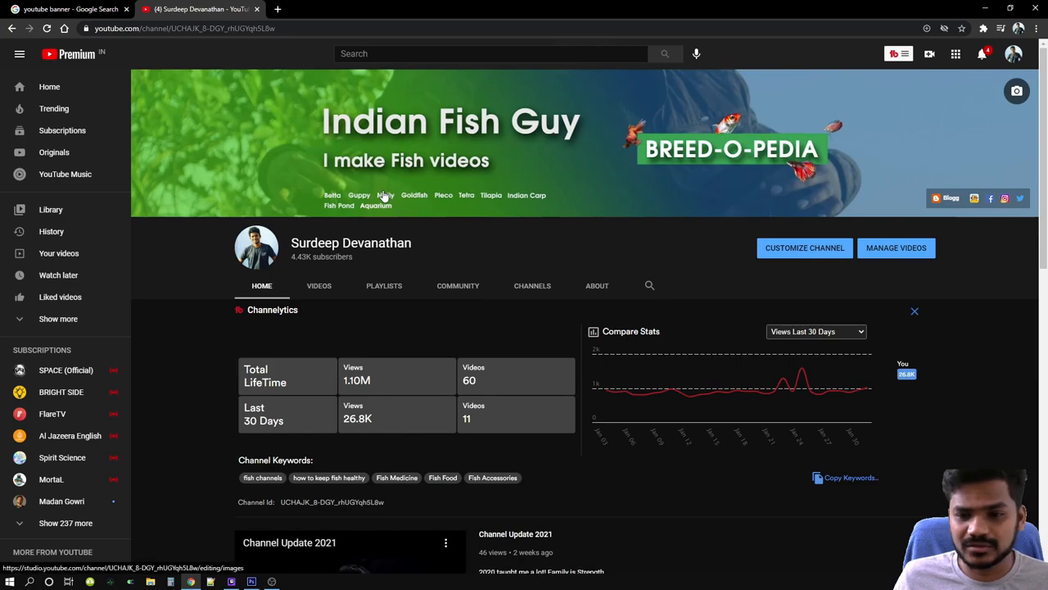
mouse_move(364, 454)
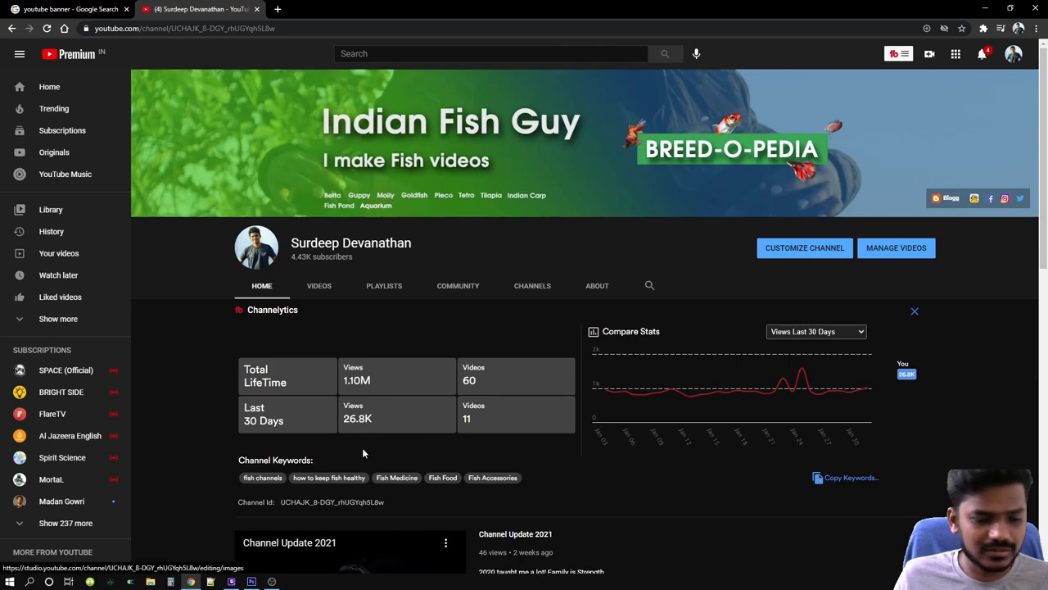
mouse_move(251, 582)
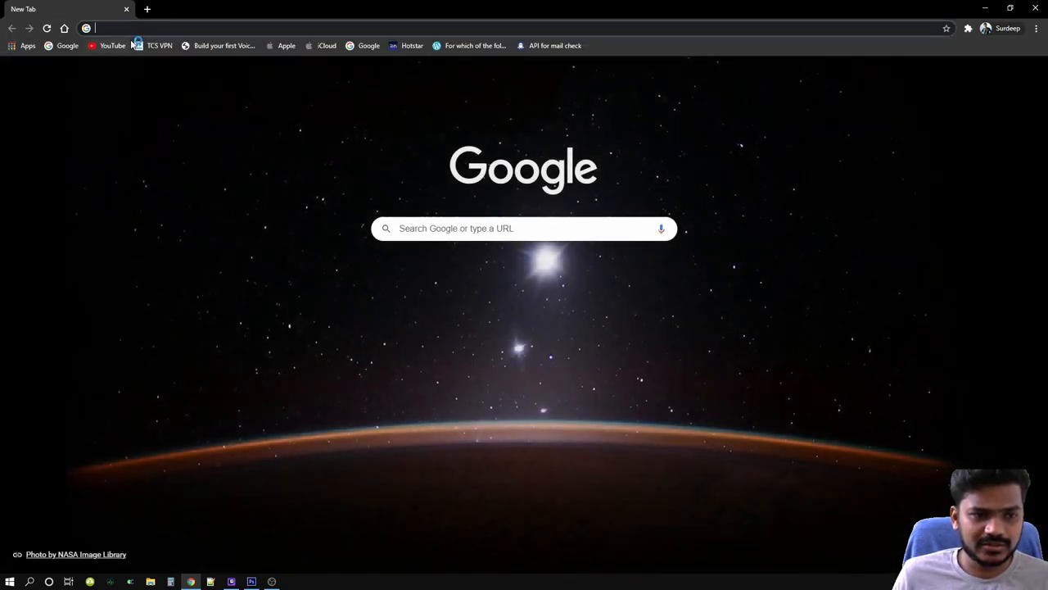
Go to the YouTube Studio channel URL, open Branding, and choose to change the banner image.
text(studio.youtube.com/channel/UCHAJK_8-DGY_rhUGYqh5L8w/editing/sections)
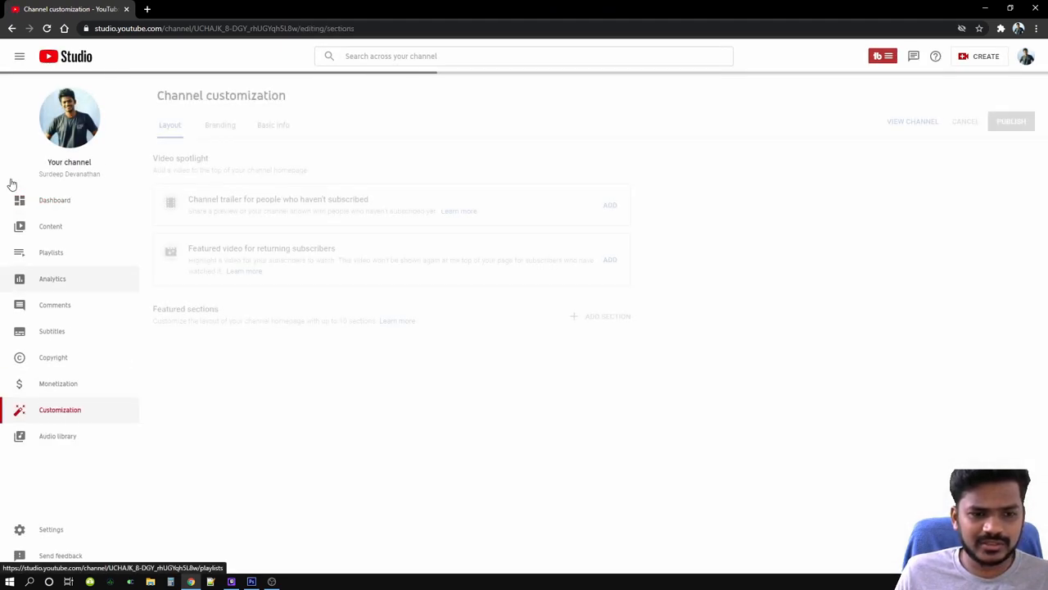
scroll(down, 3)
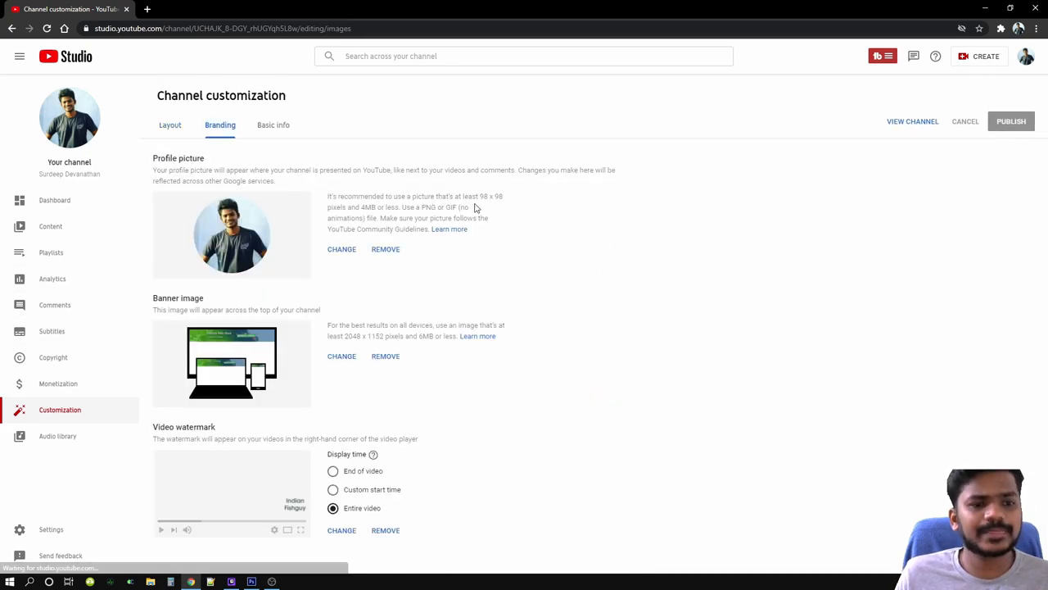
double_click(177, 297)
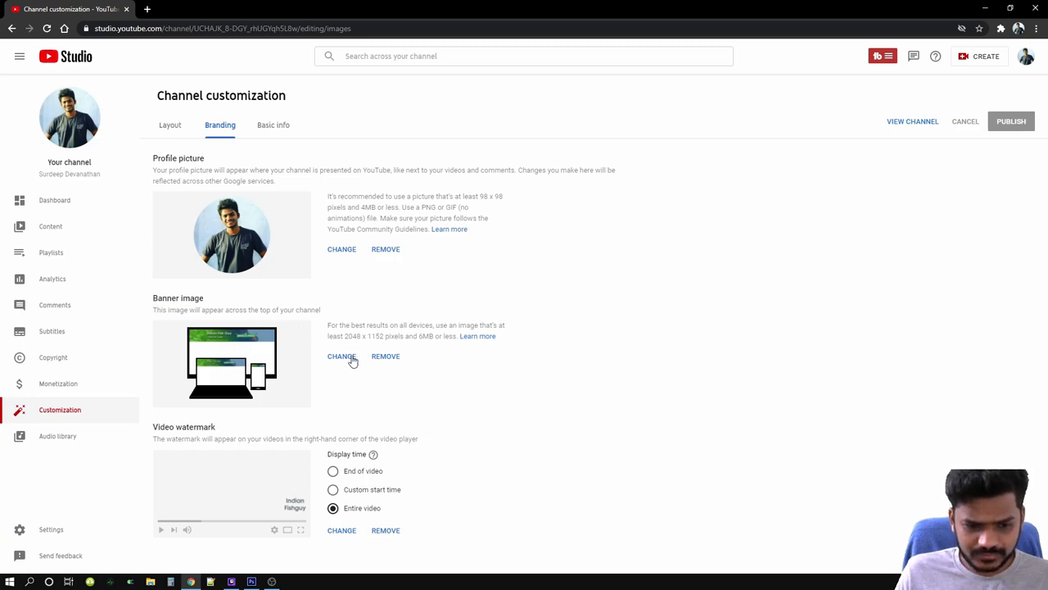
click(341, 356)
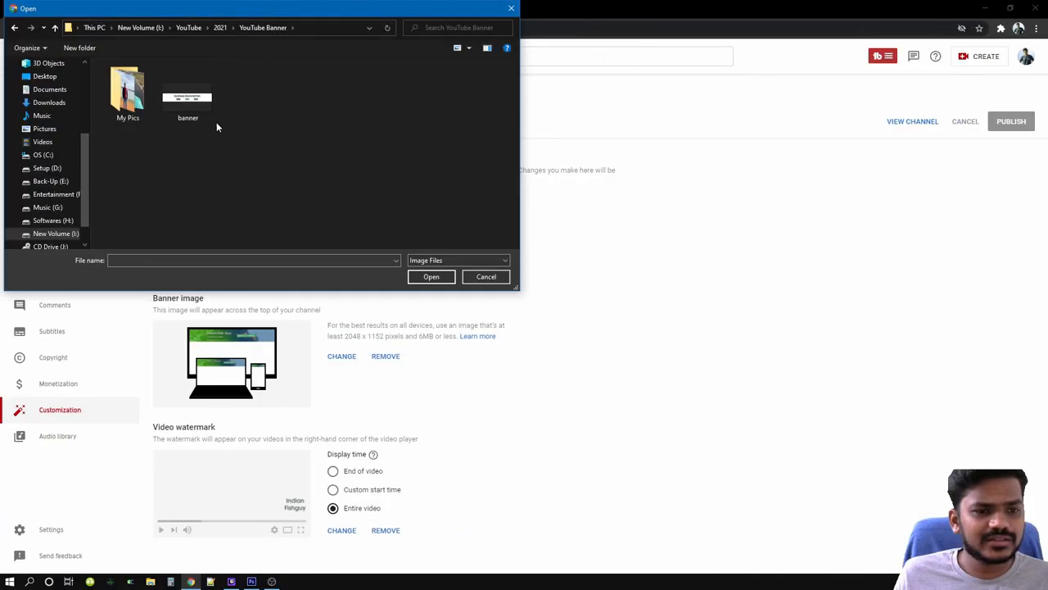
Open the banner file from the YouTube Banner folder and accept the crop.
click(188, 90)
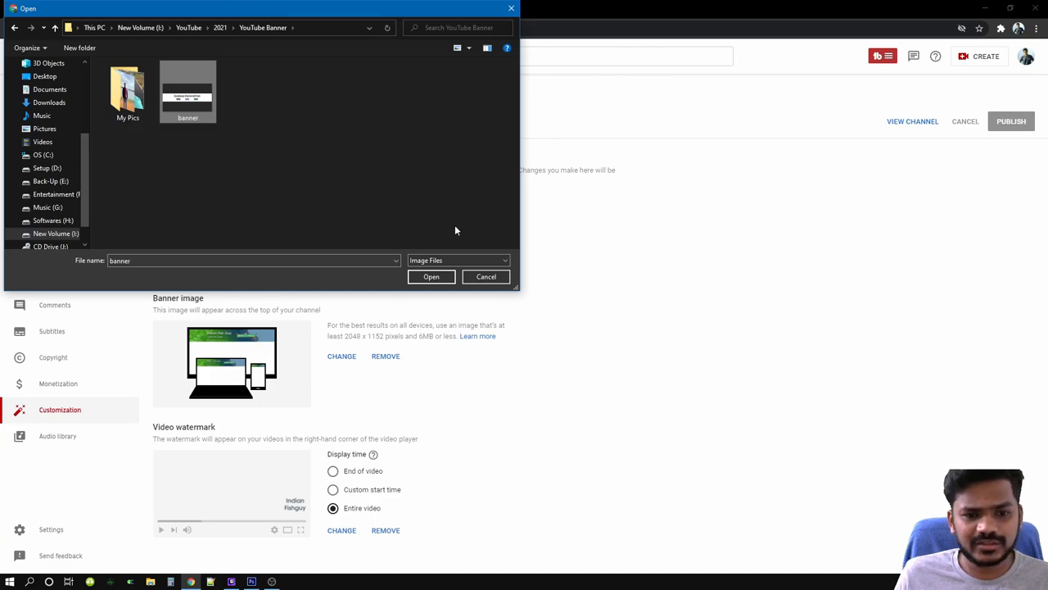
click(431, 276)
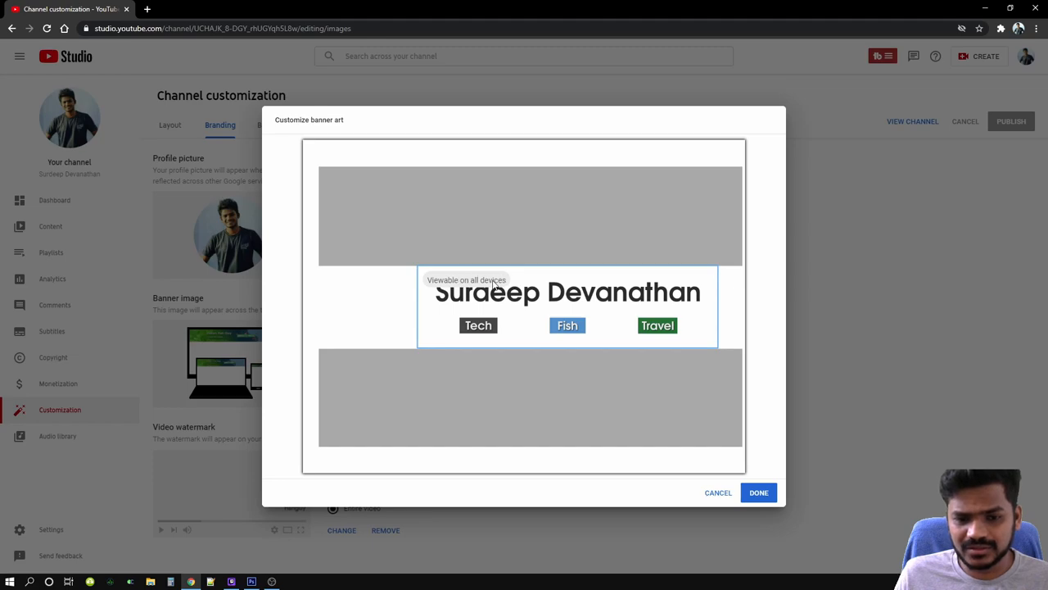
click(757, 493)
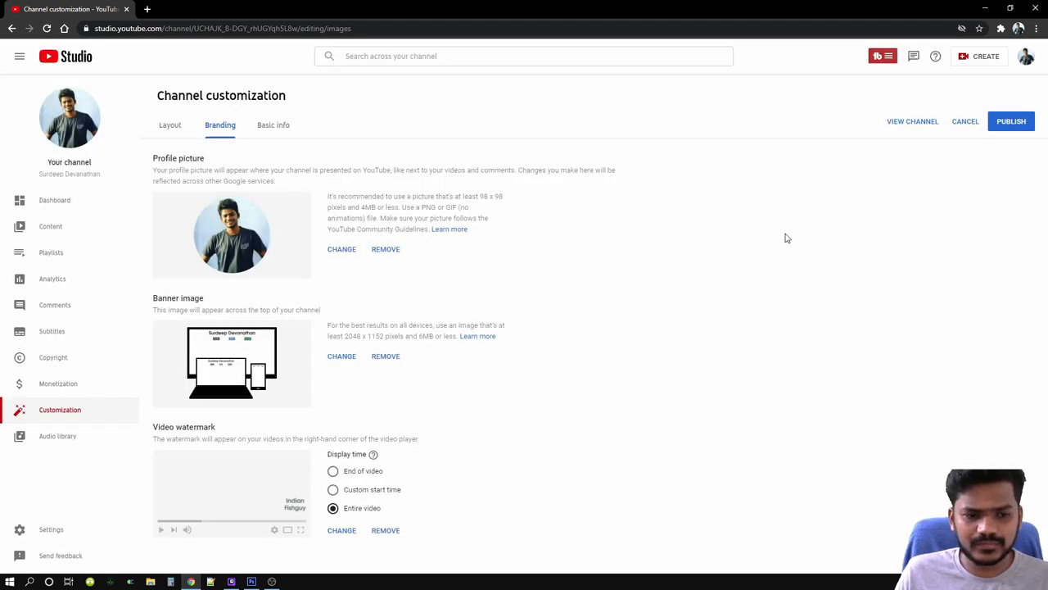
mouse_move(250, 393)
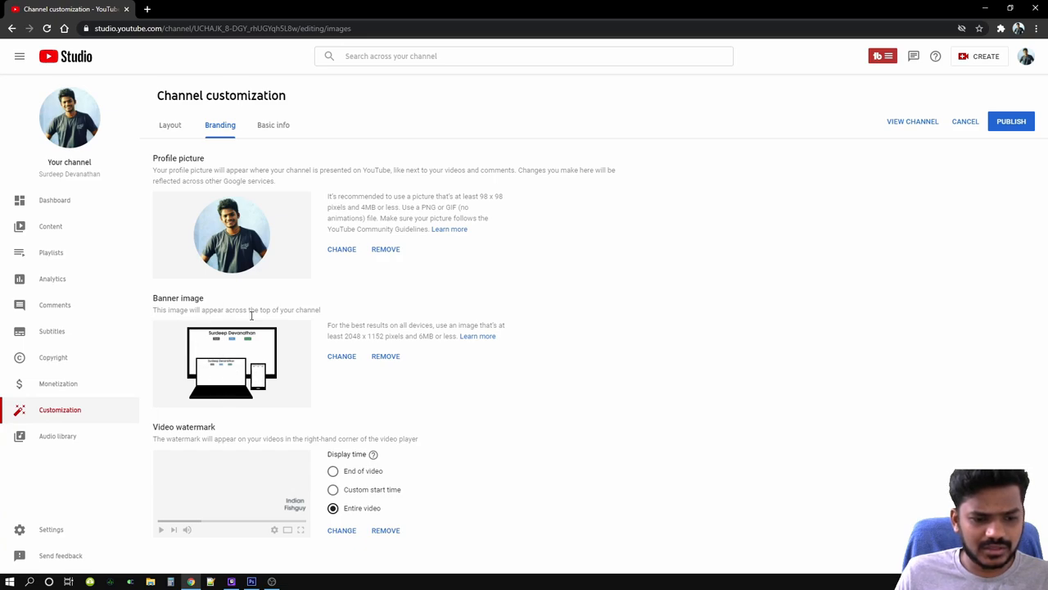
mouse_move(267, 325)
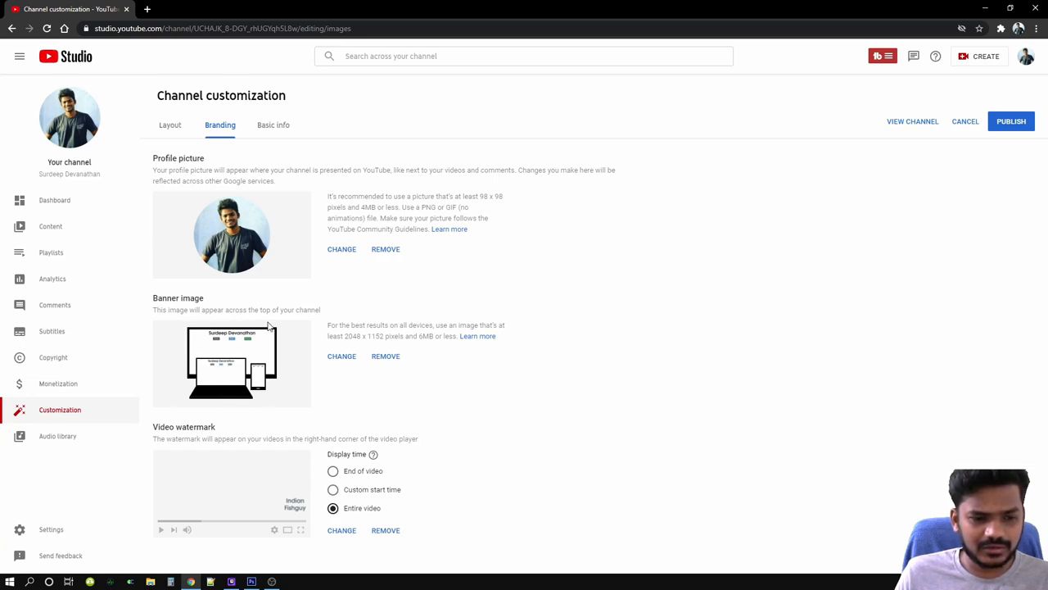
mouse_move(217, 392)
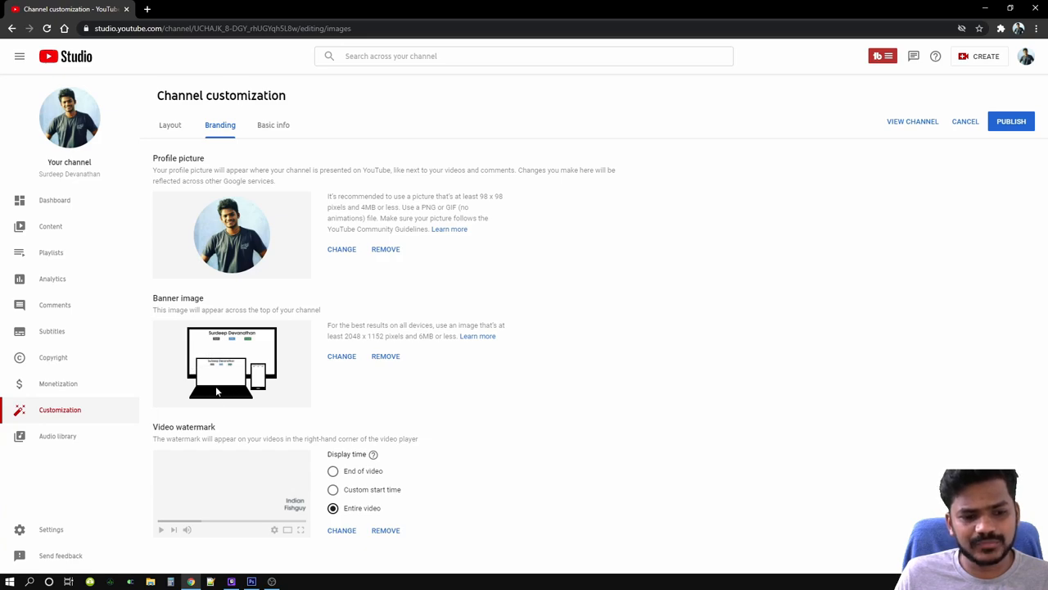
mouse_move(265, 377)
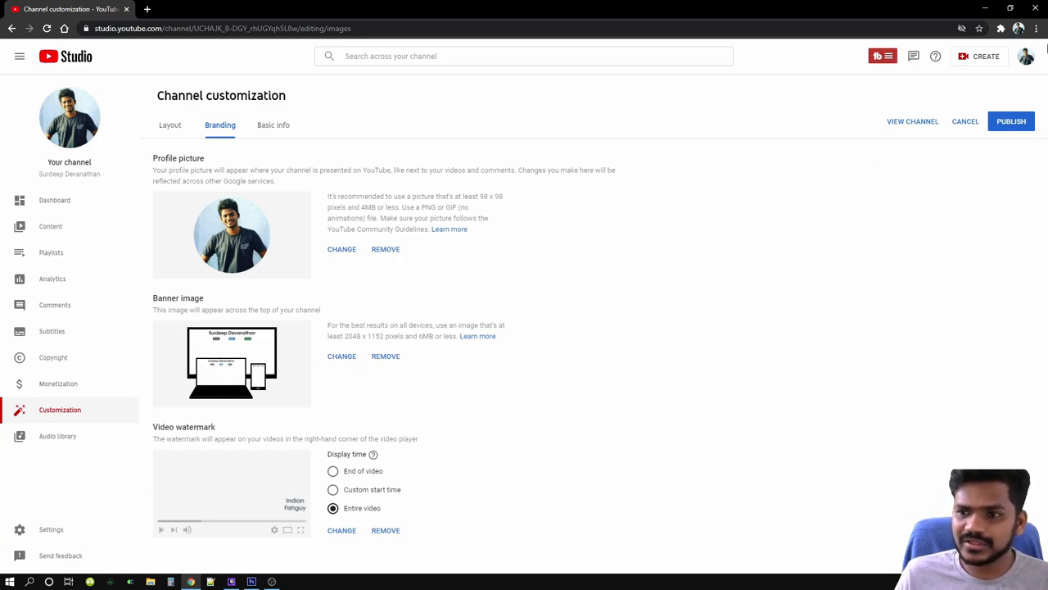
Stay on YouTube Studio, publish the white banner changes, and view the live channel.
click(1026, 55)
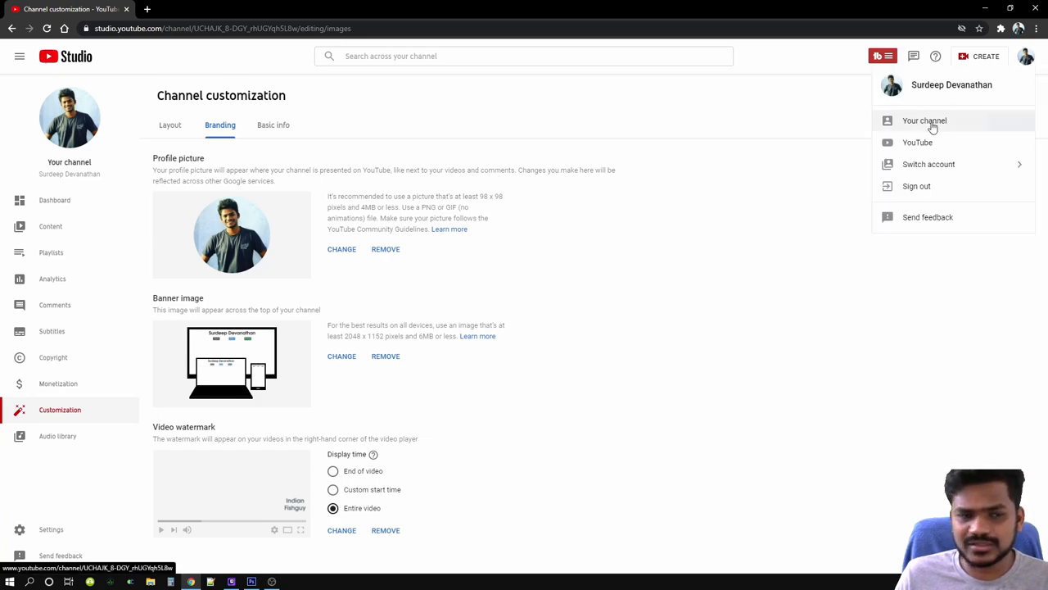
click(925, 120)
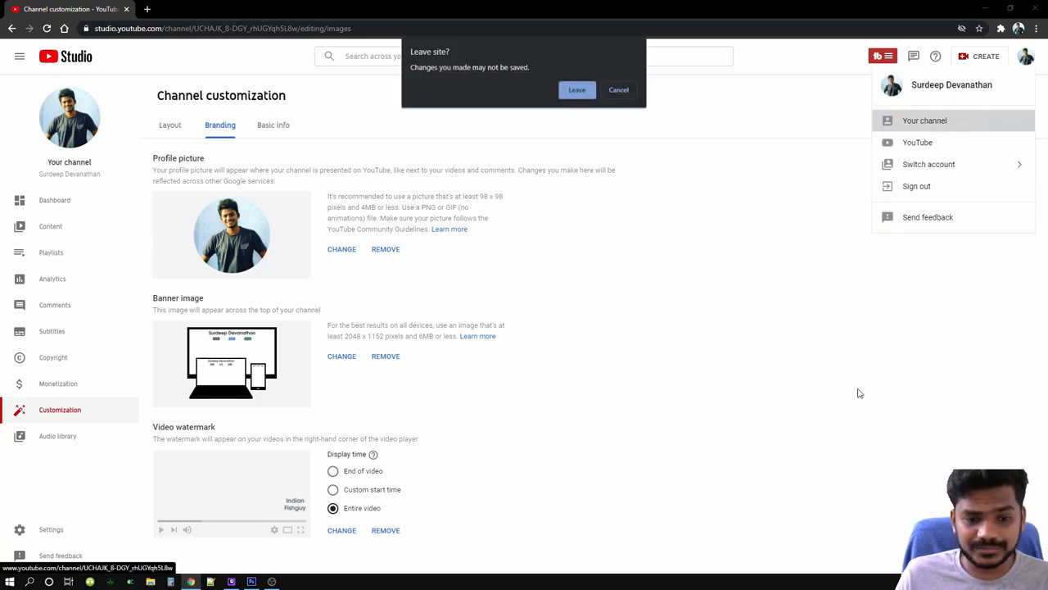
click(618, 90)
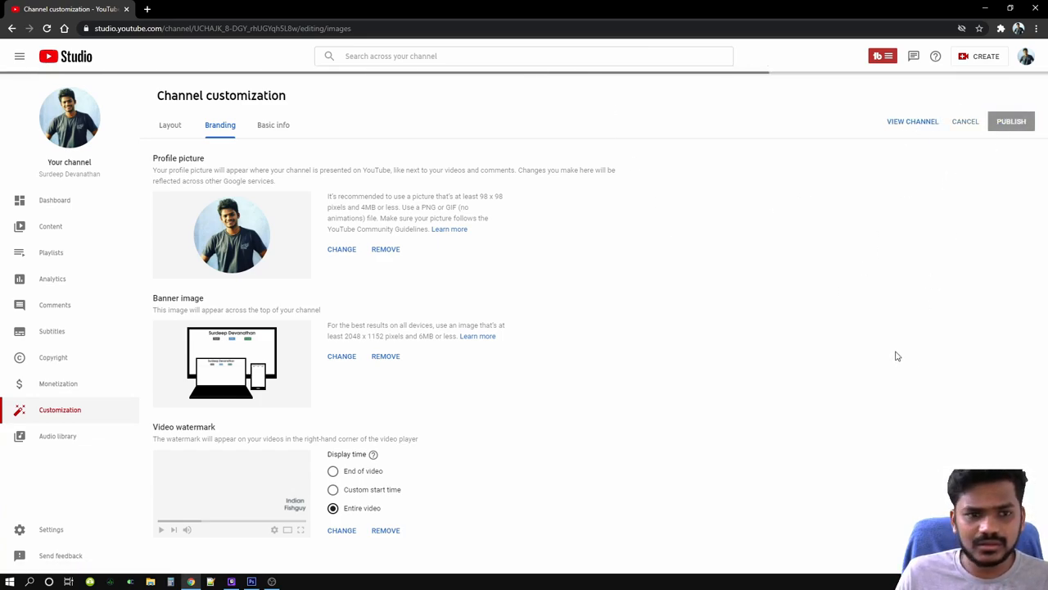
click(1011, 122)
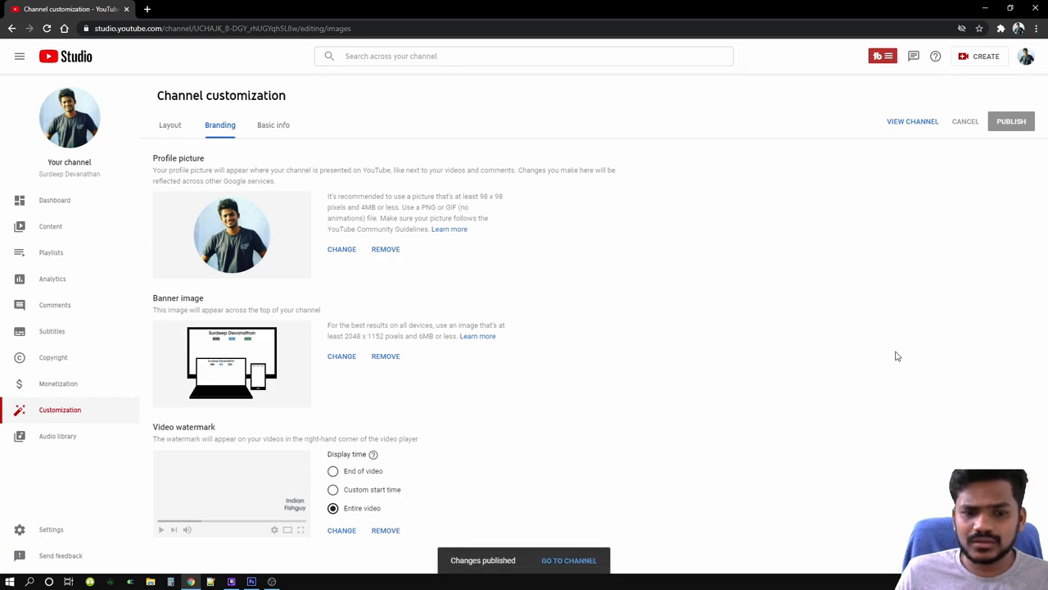
mouse_move(898, 130)
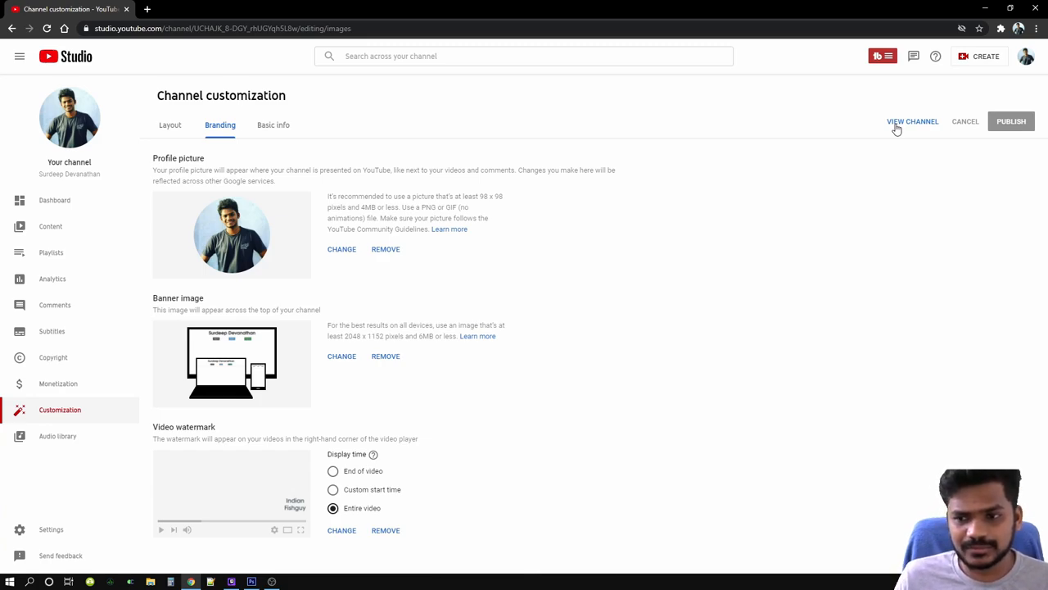
click(912, 121)
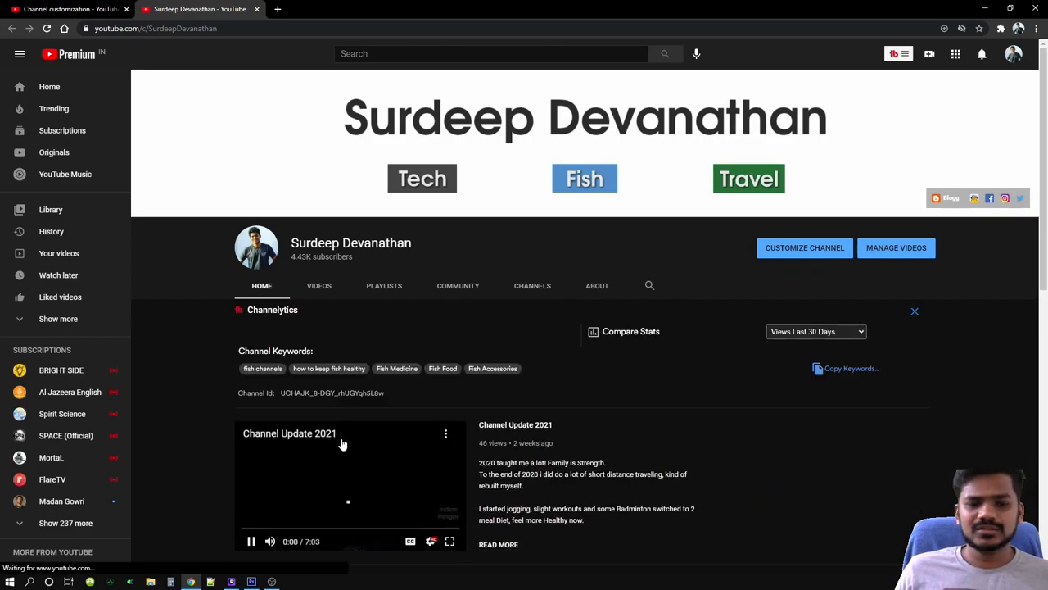
Scroll the channel page down and back up to inspect the Tech/Fish/Travel banner.
scroll(down, 3)
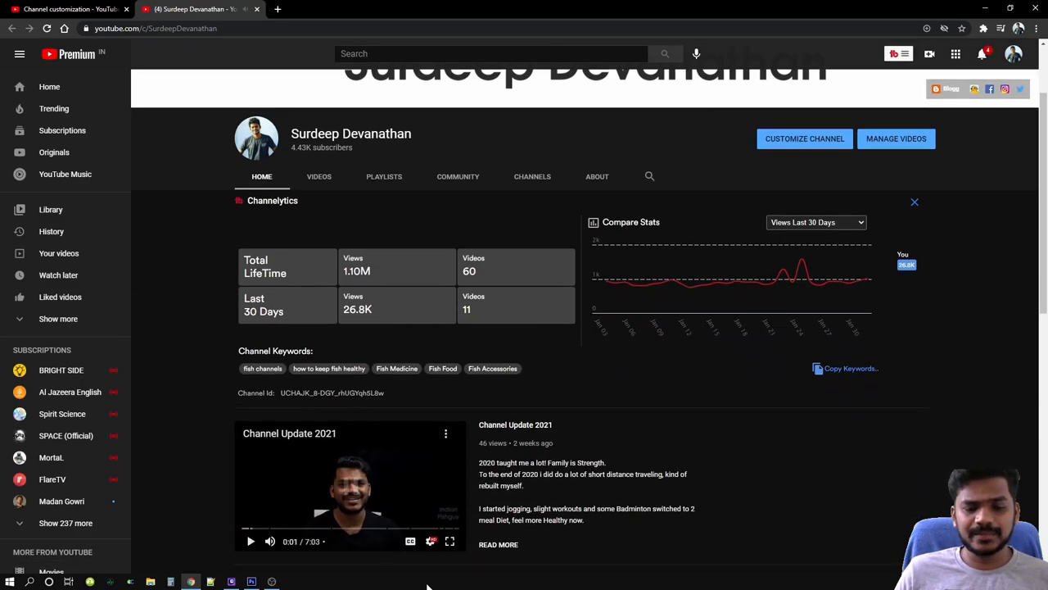
scroll(up, 3)
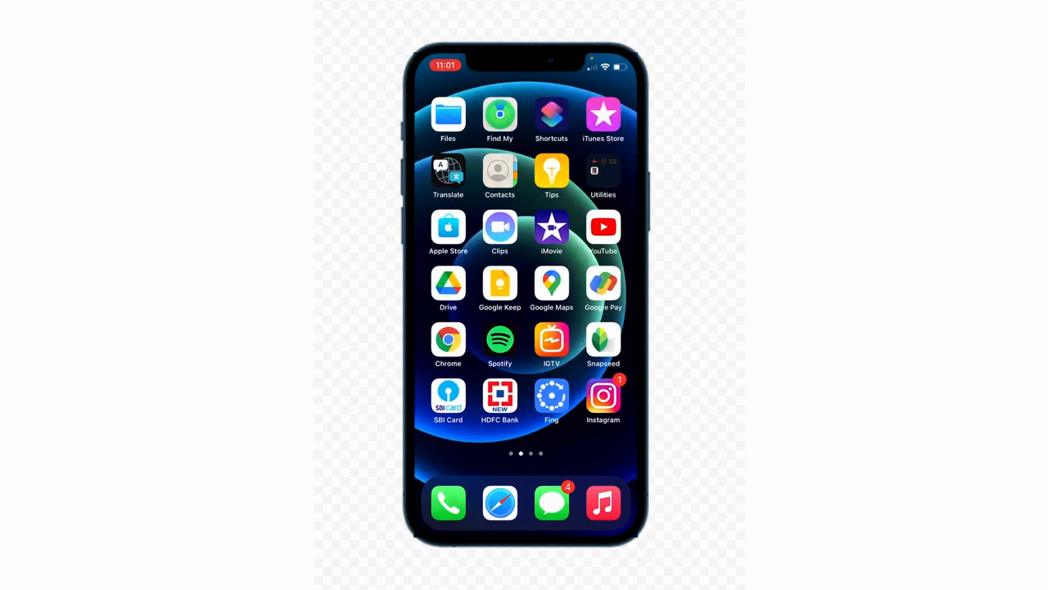
On the iPhone, launch YouTube and open Your channel from the profile avatar.
click(603, 227)
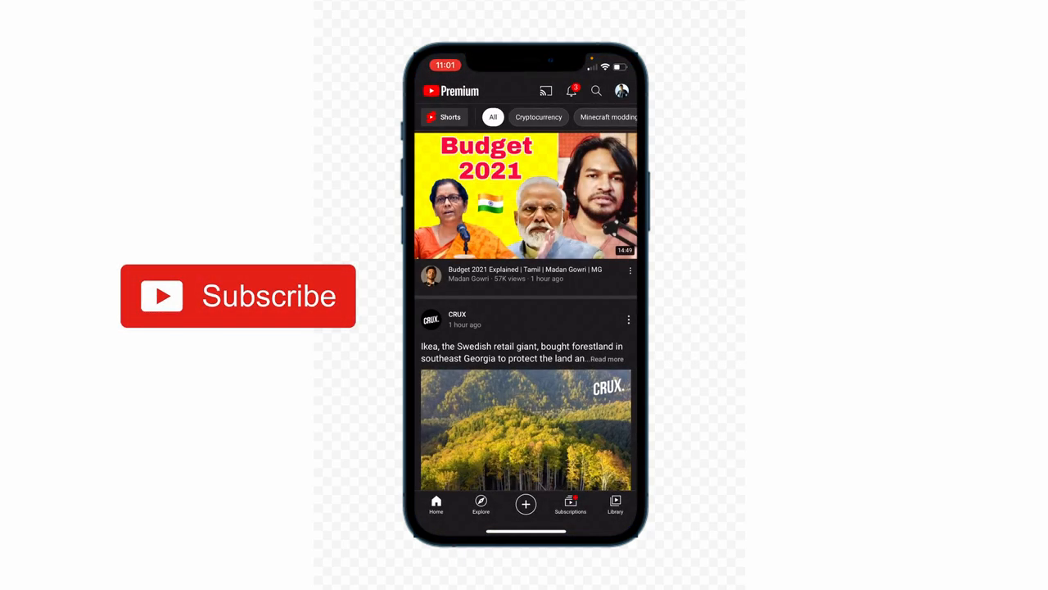
click(622, 90)
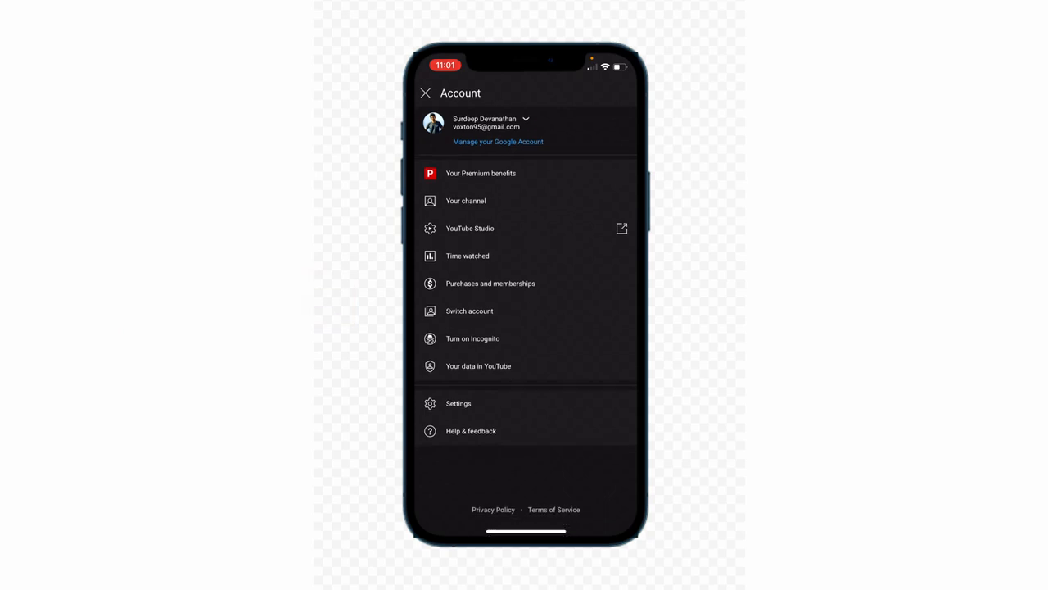
click(466, 201)
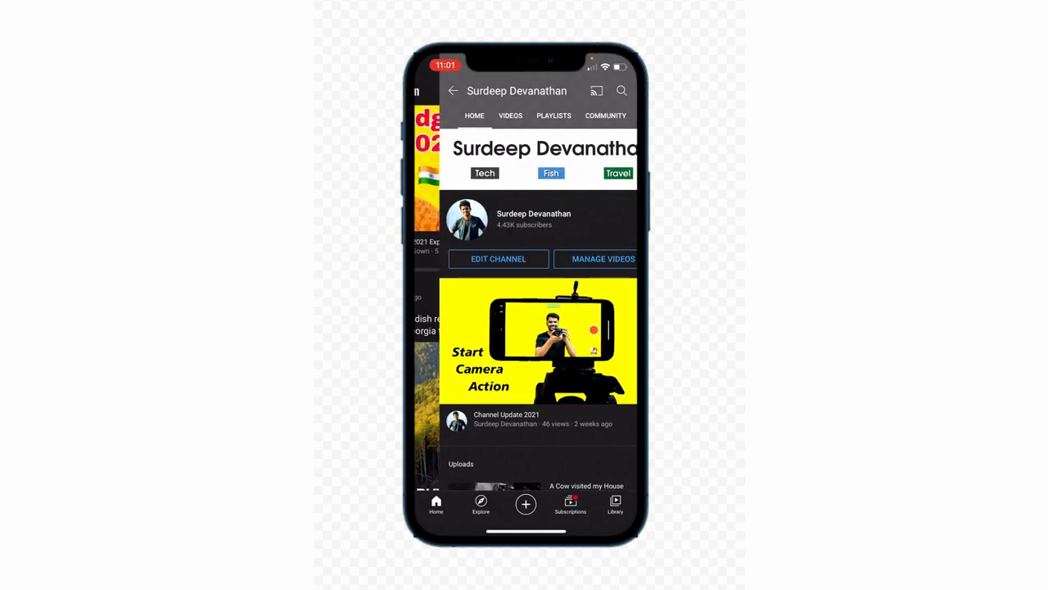